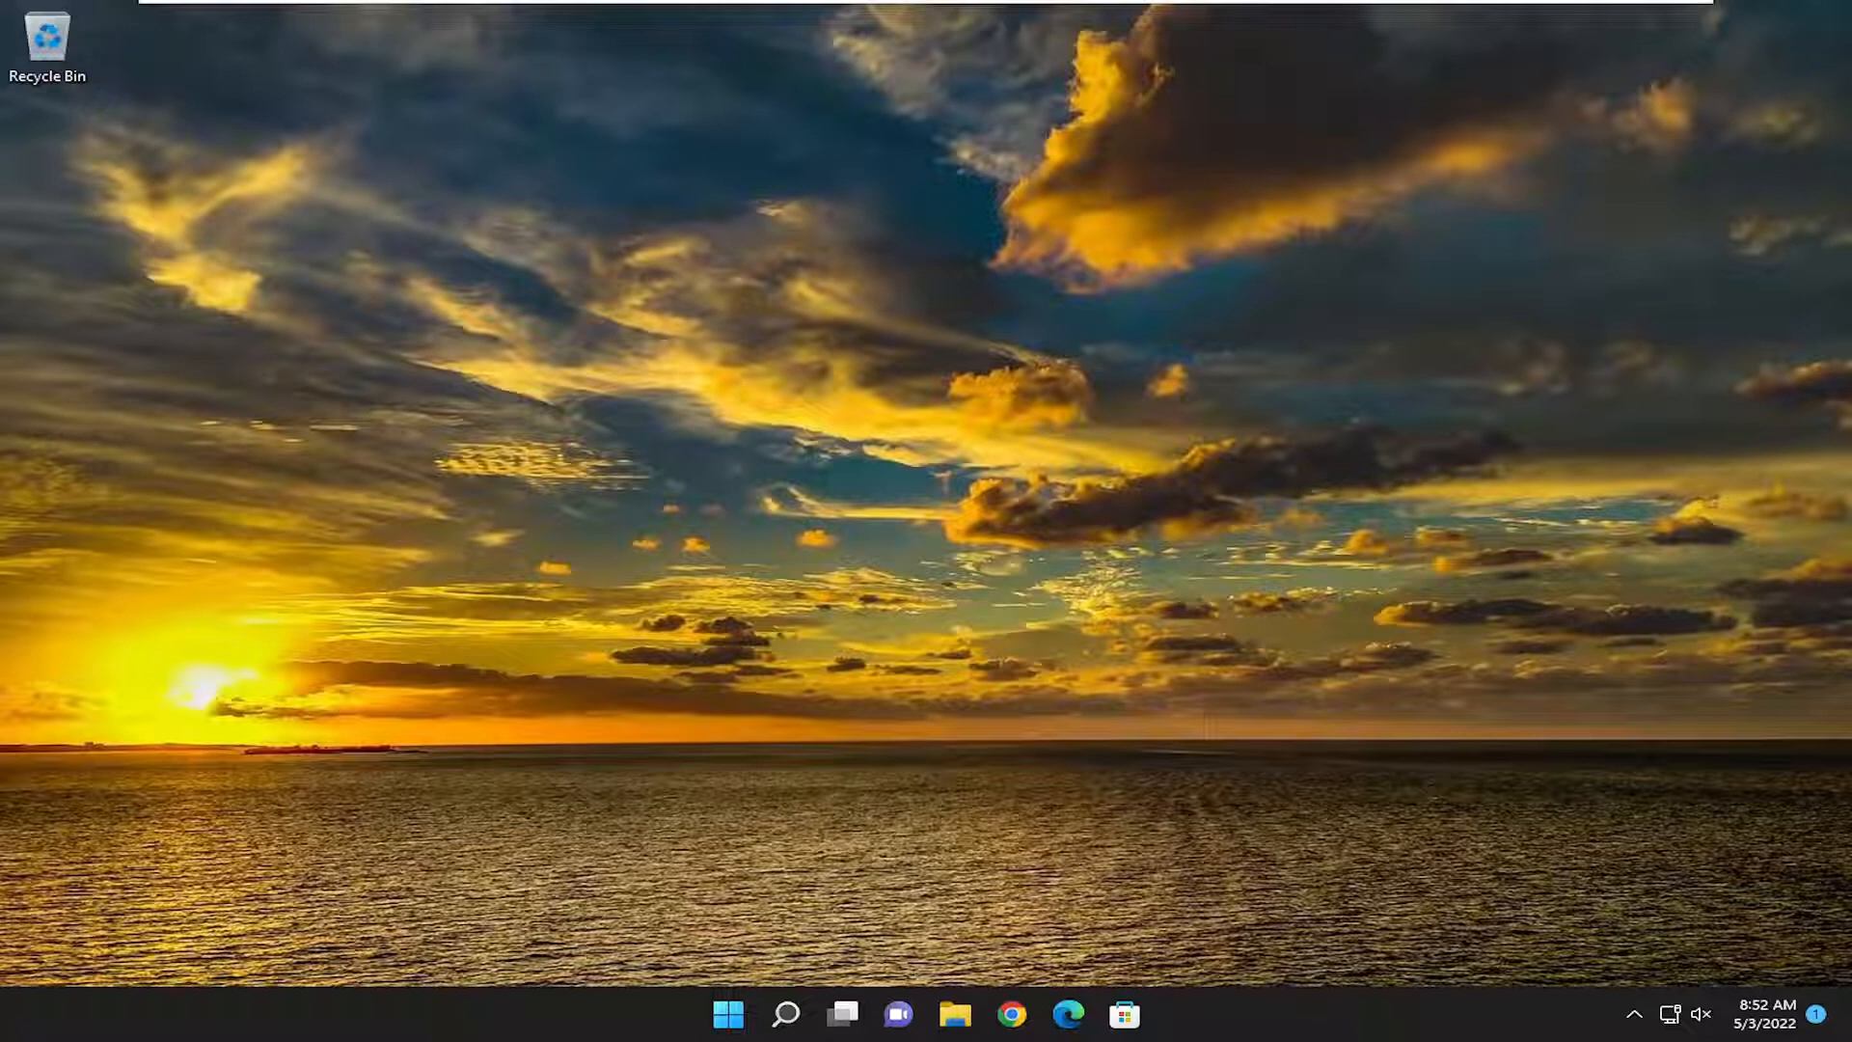
pyautogui.moveTo(1058, 787)
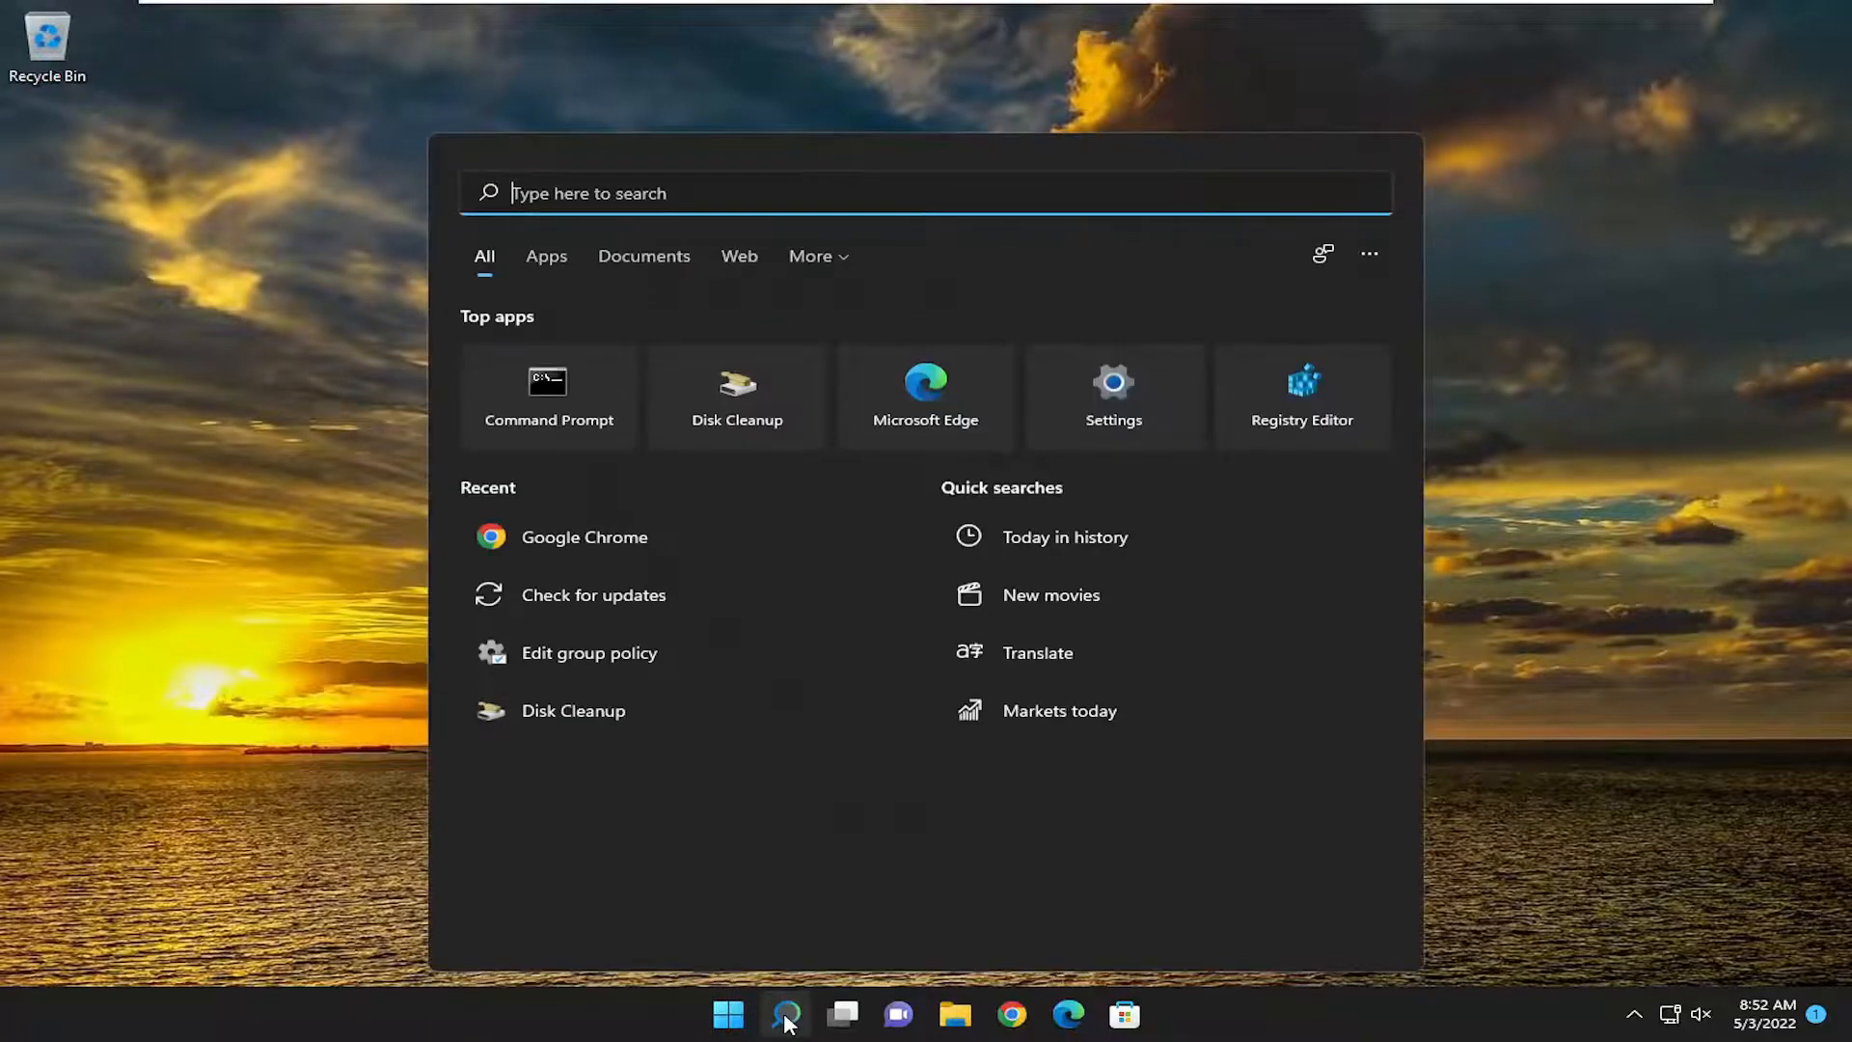
# - Search for 'troubleshoot settings' to reach the Troubleshoot page in Settings
pyautogui.write('t')
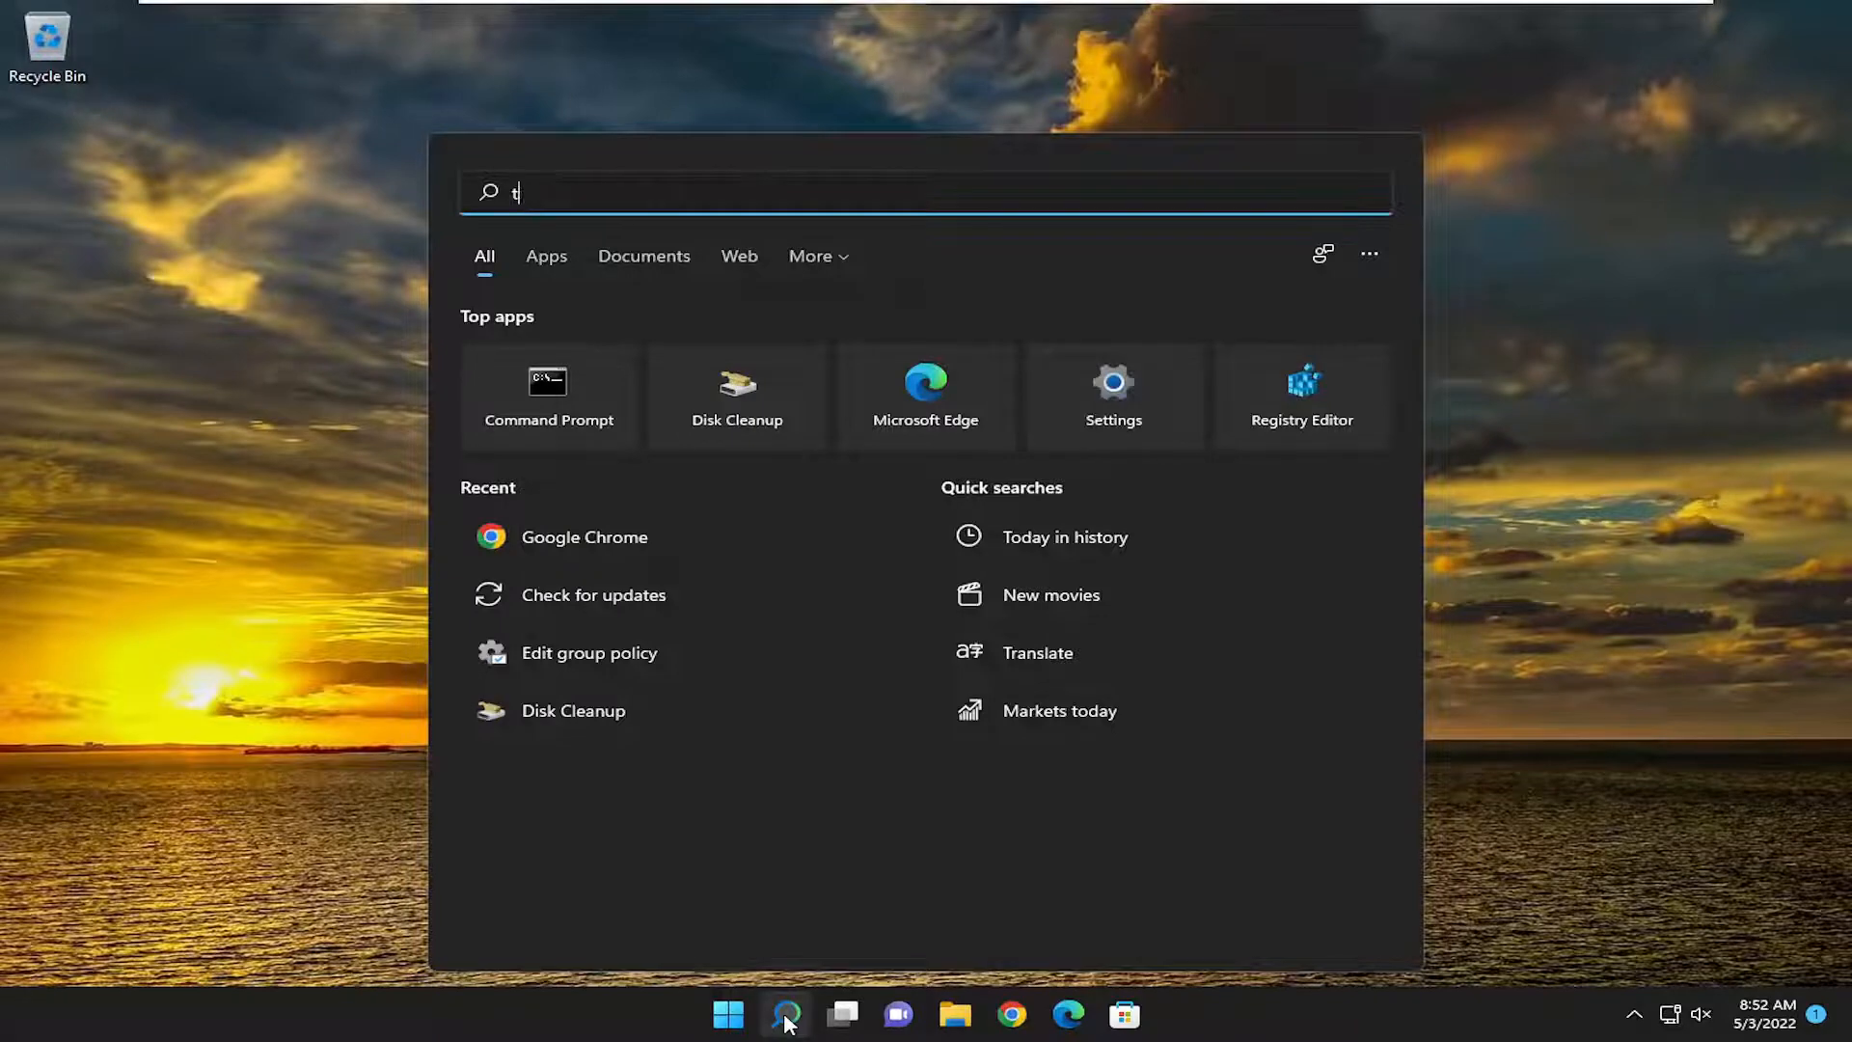
pyautogui.write('troubleshoot settings')
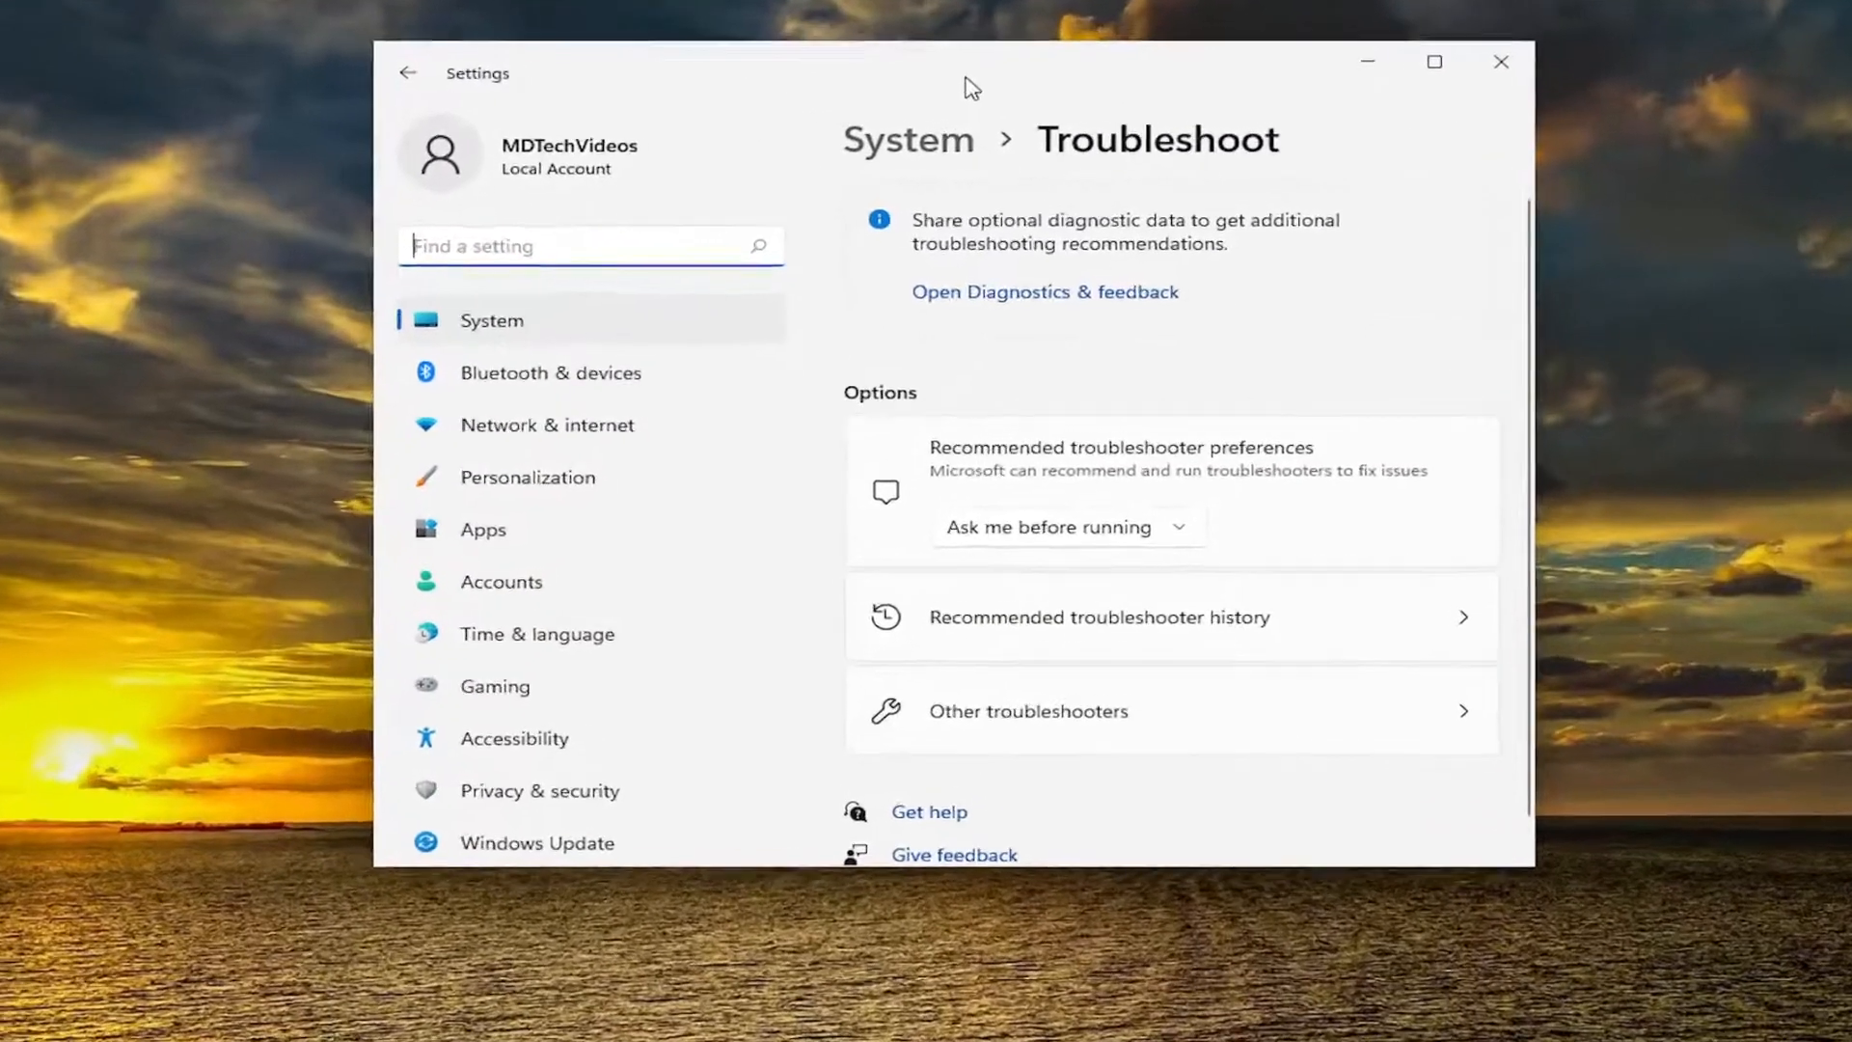
# - Run the Printer troubleshooter from Other troubleshooters, then close its results and Settings
pyautogui.click(1028, 710)
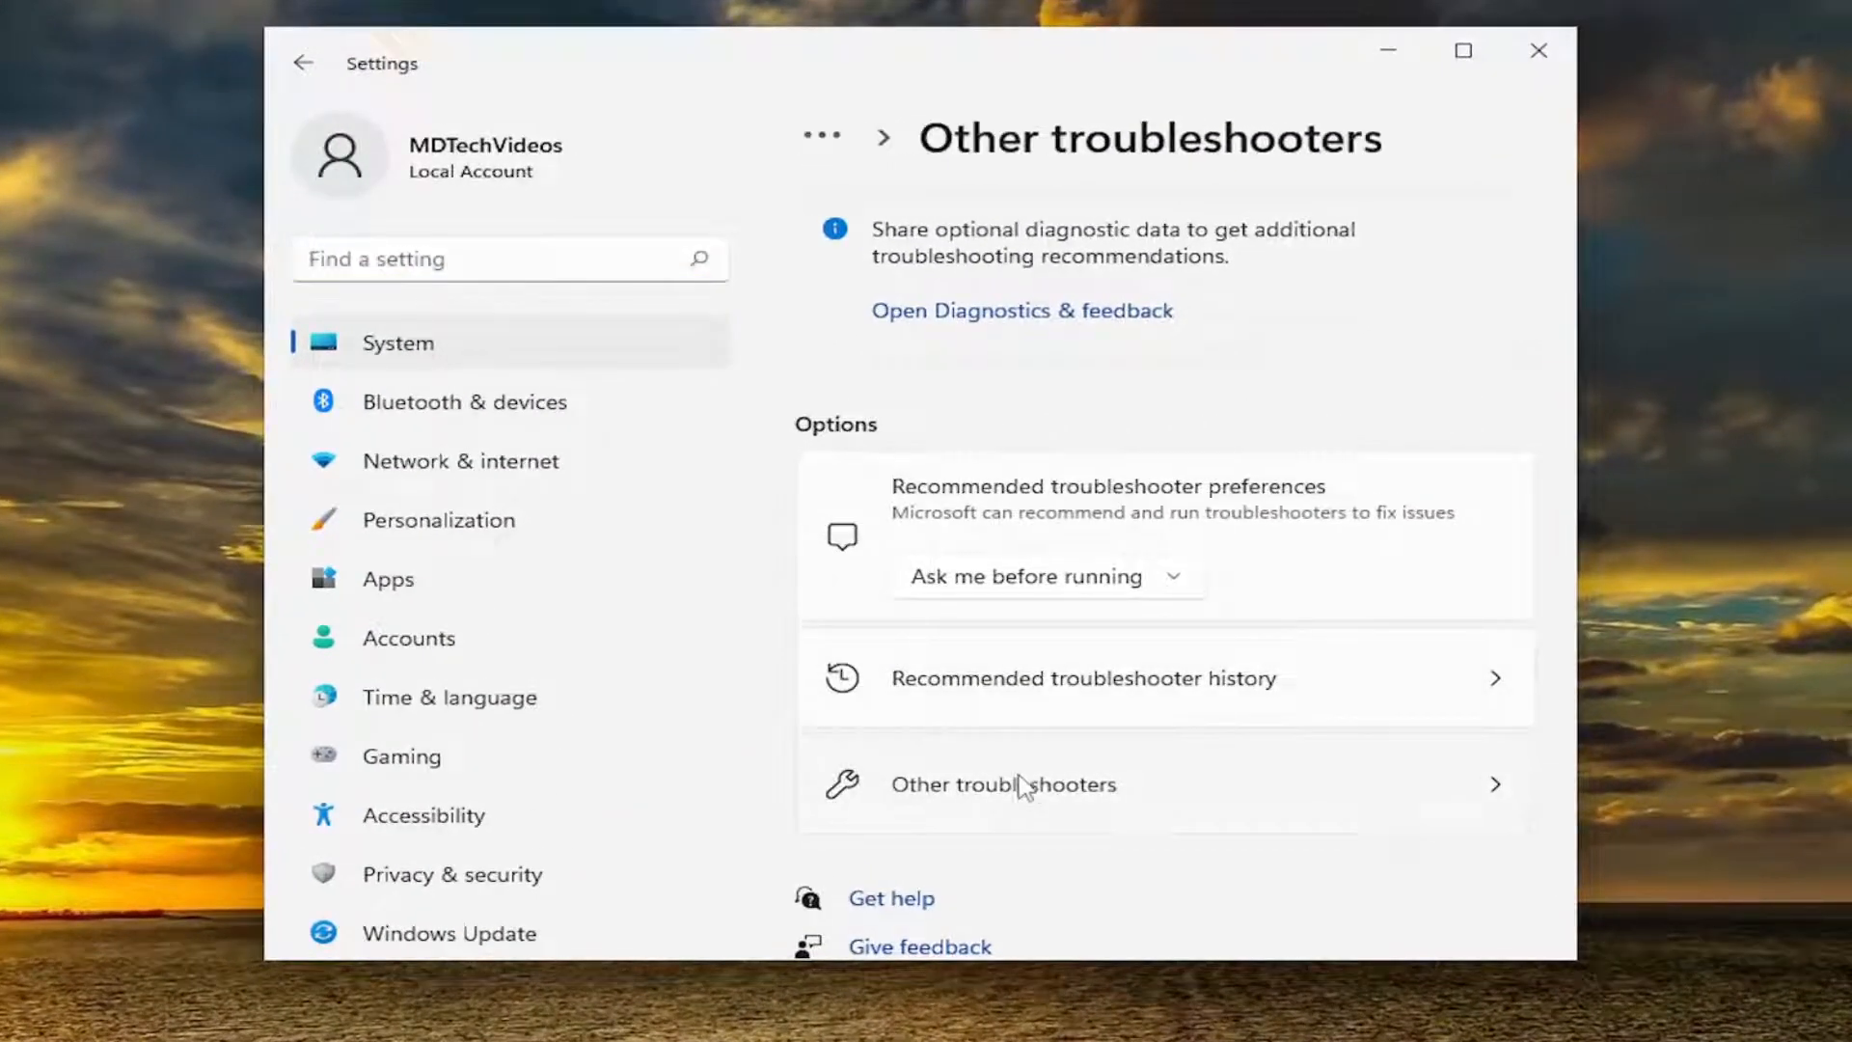
pyautogui.click(1004, 783)
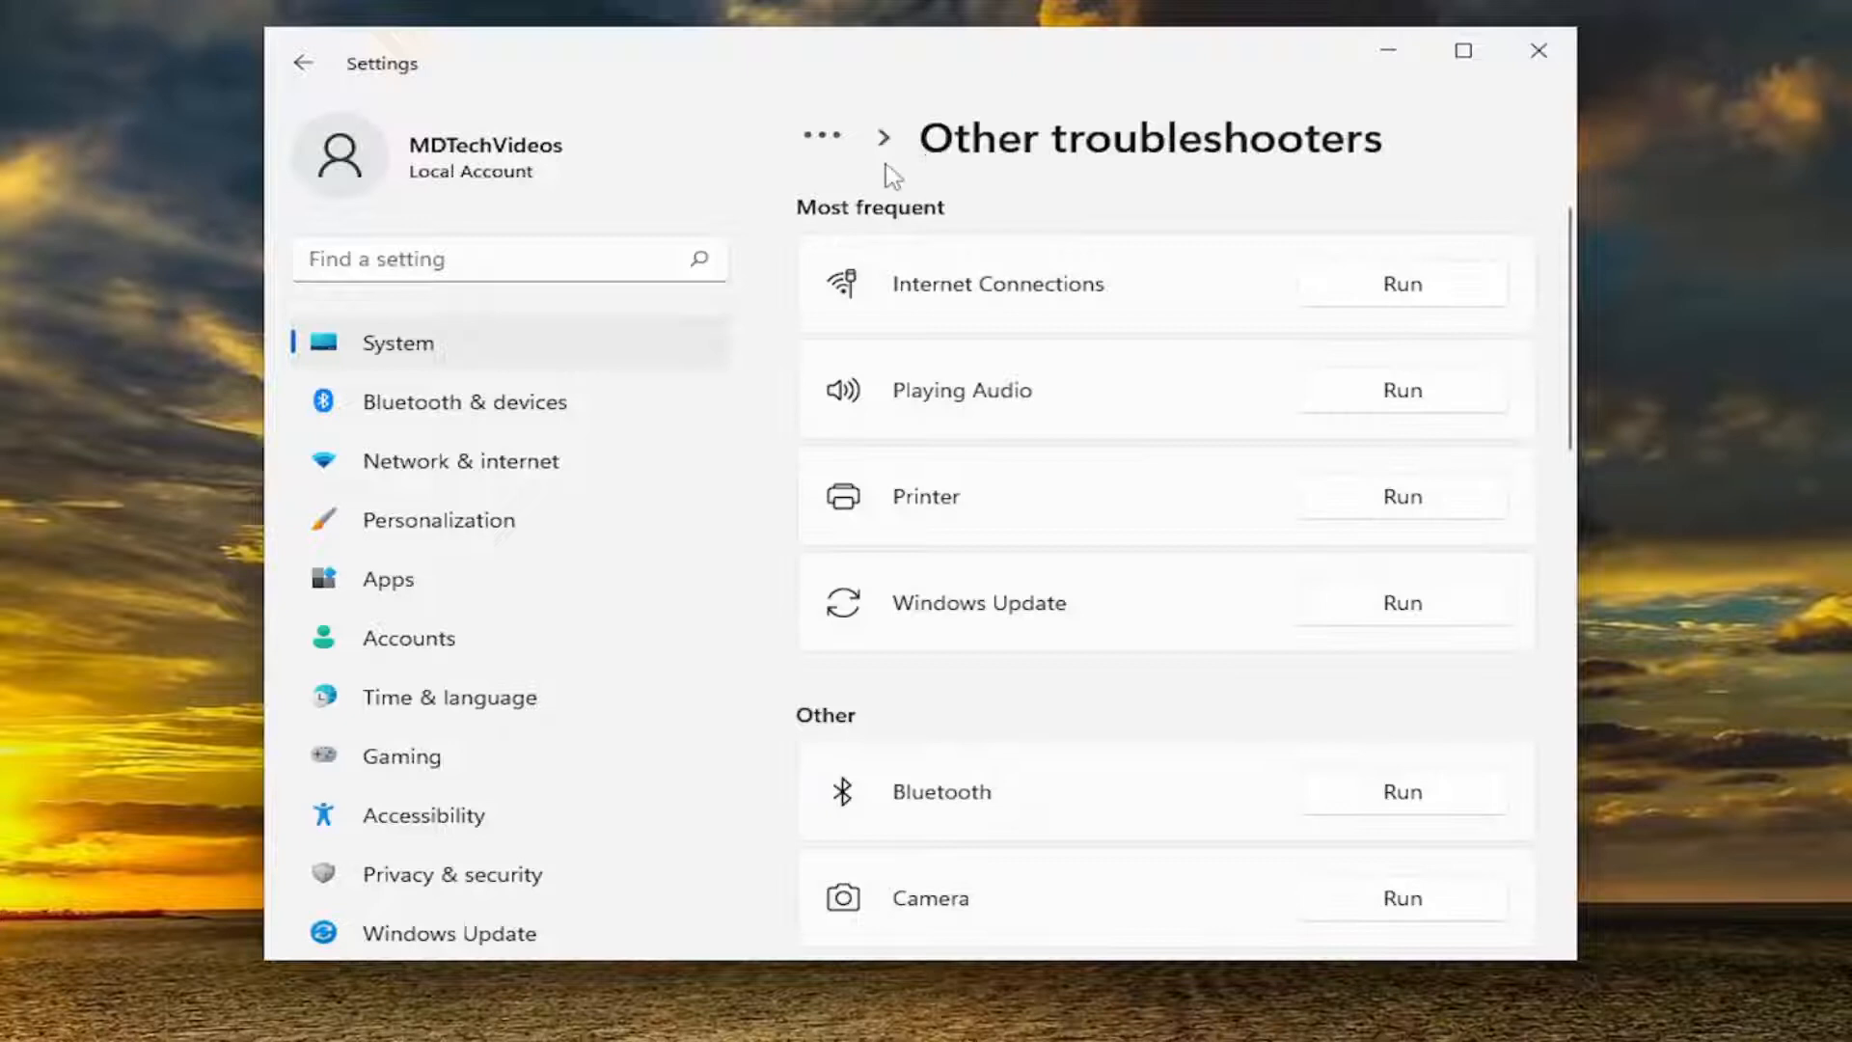
pyautogui.moveTo(1002, 506)
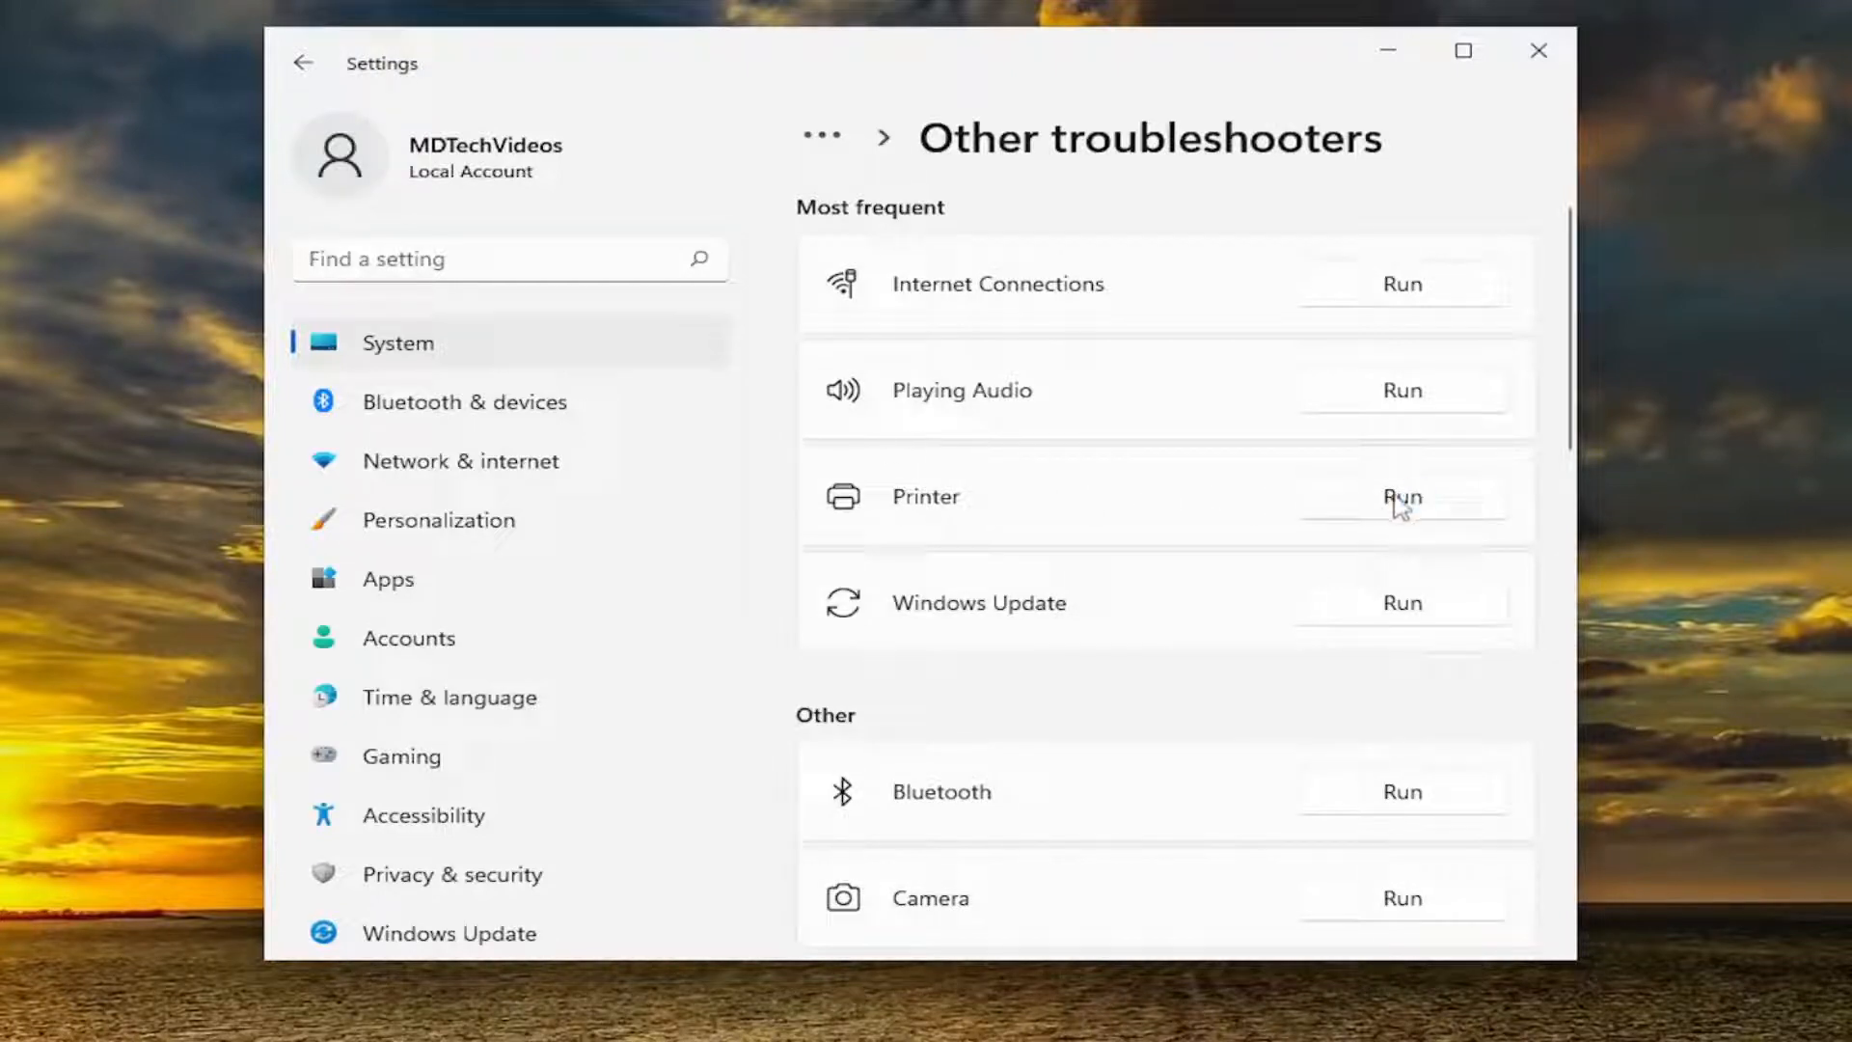
pyautogui.click(1401, 496)
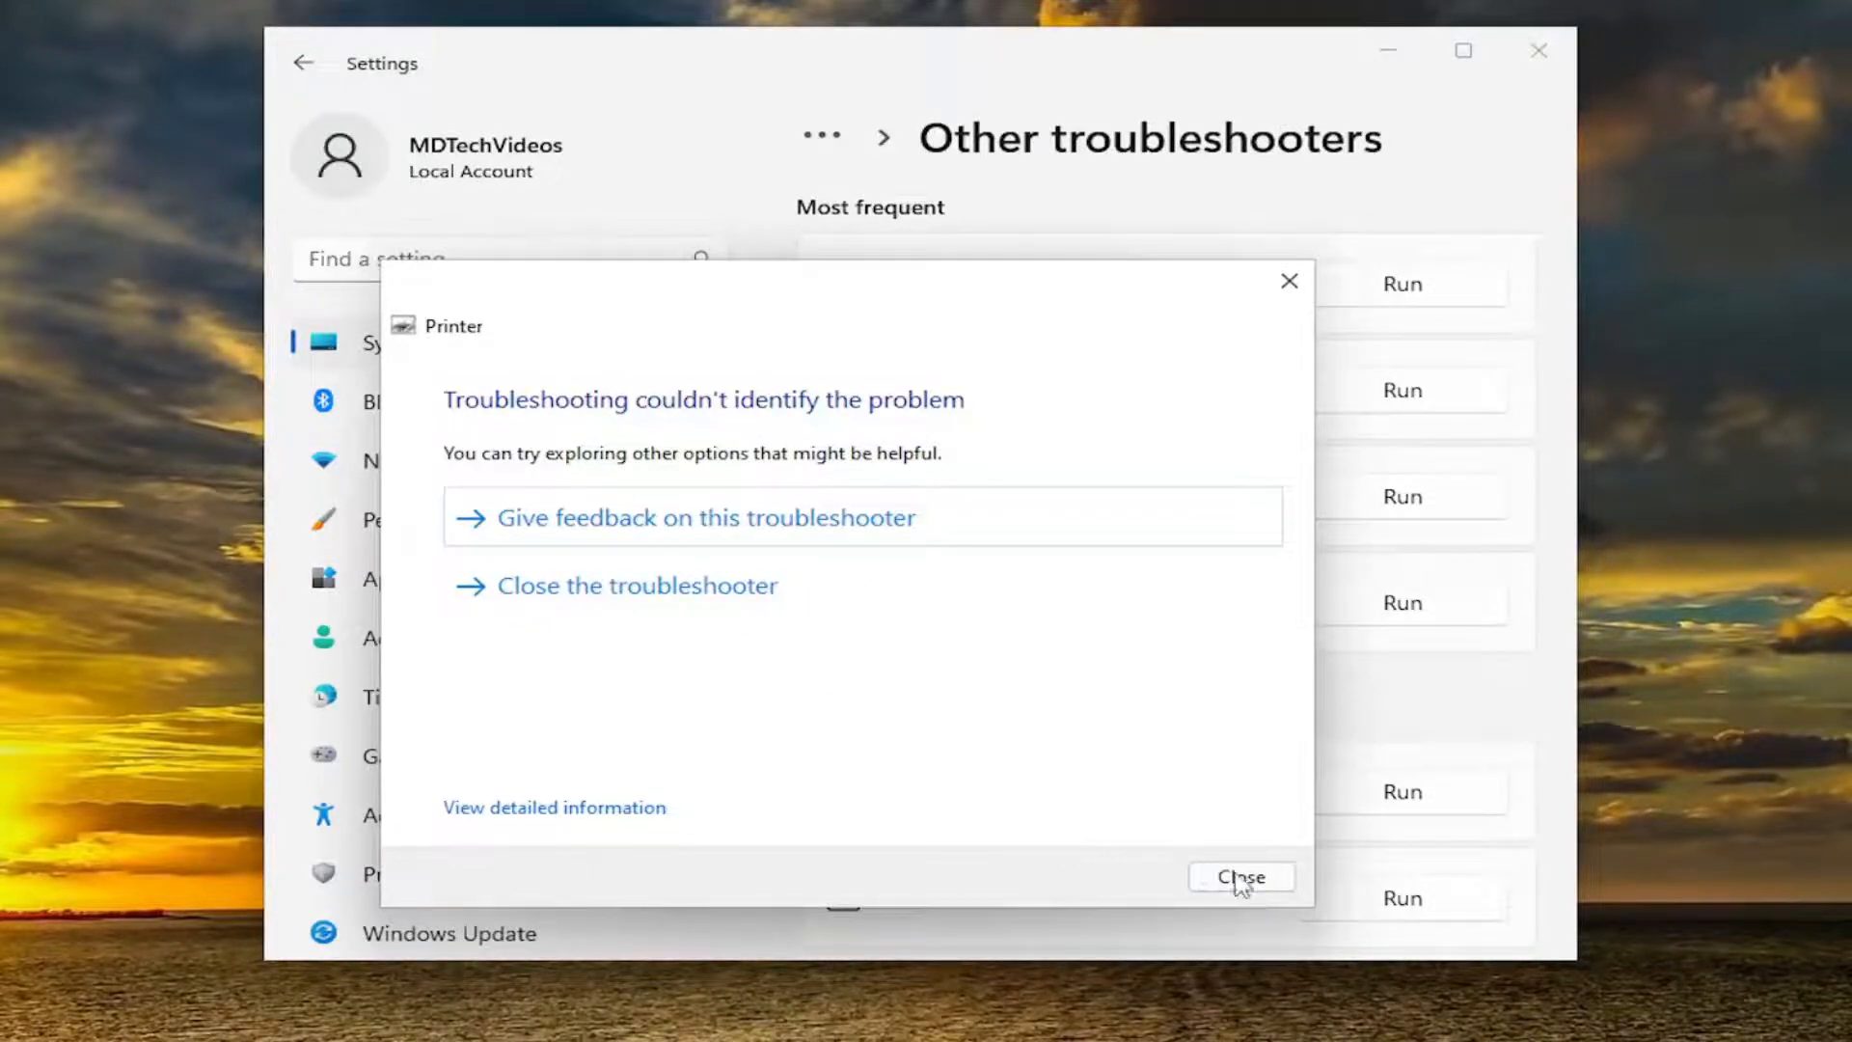
pyautogui.click(1243, 876)
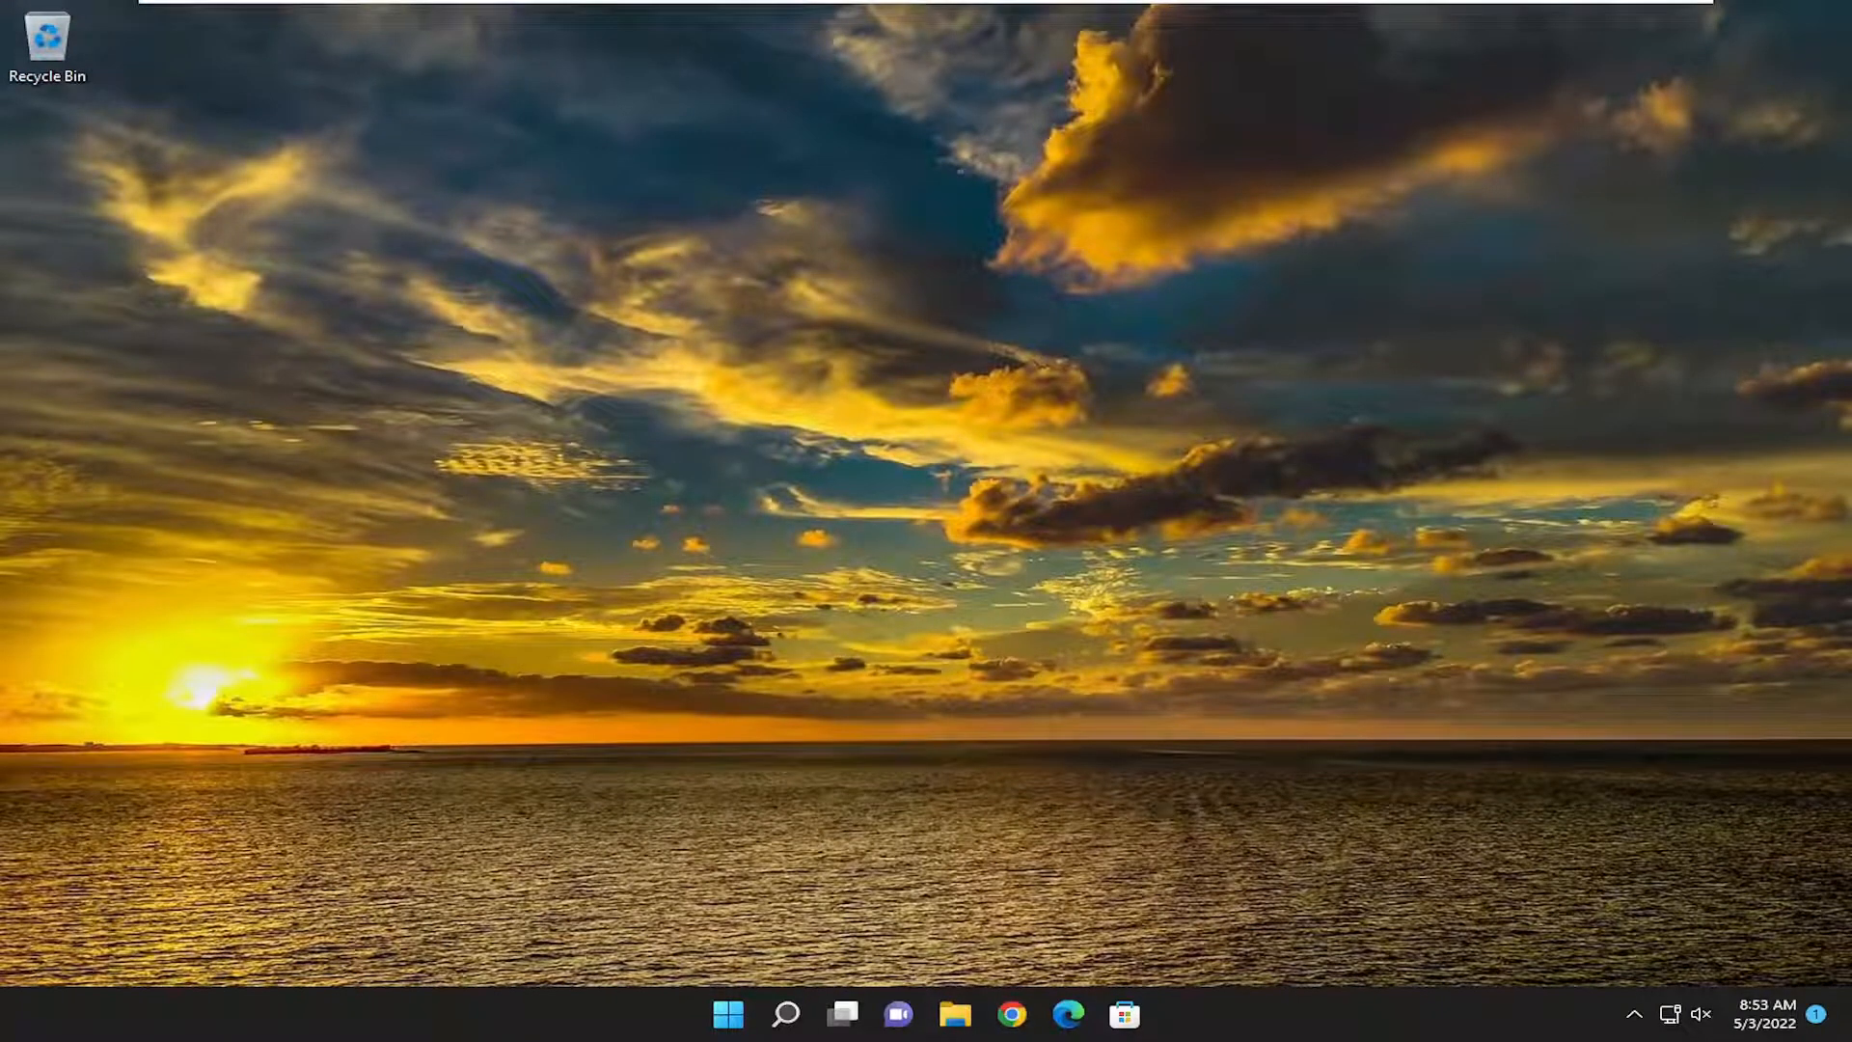
# - Launch Command Prompt as administrator via a 'cmd' search, approving User Account Control
pyautogui.click(783, 1013)
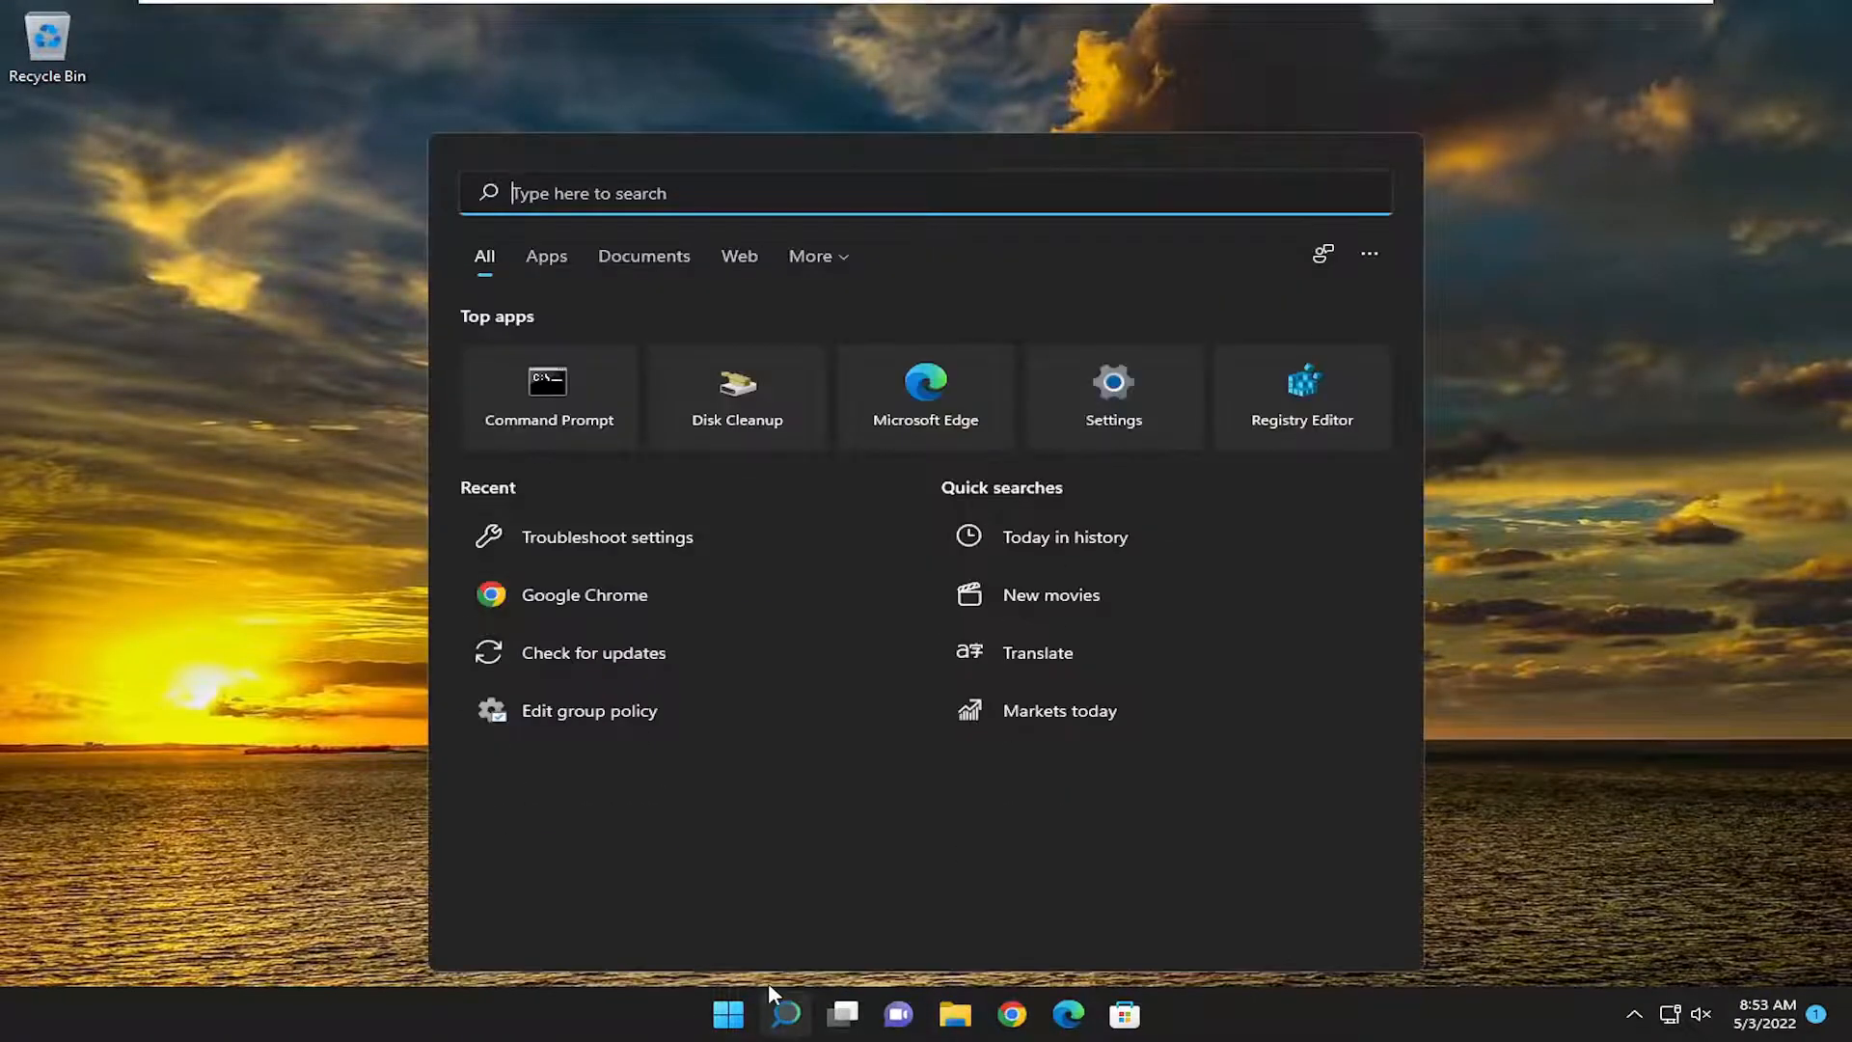
pyautogui.write('cmd')
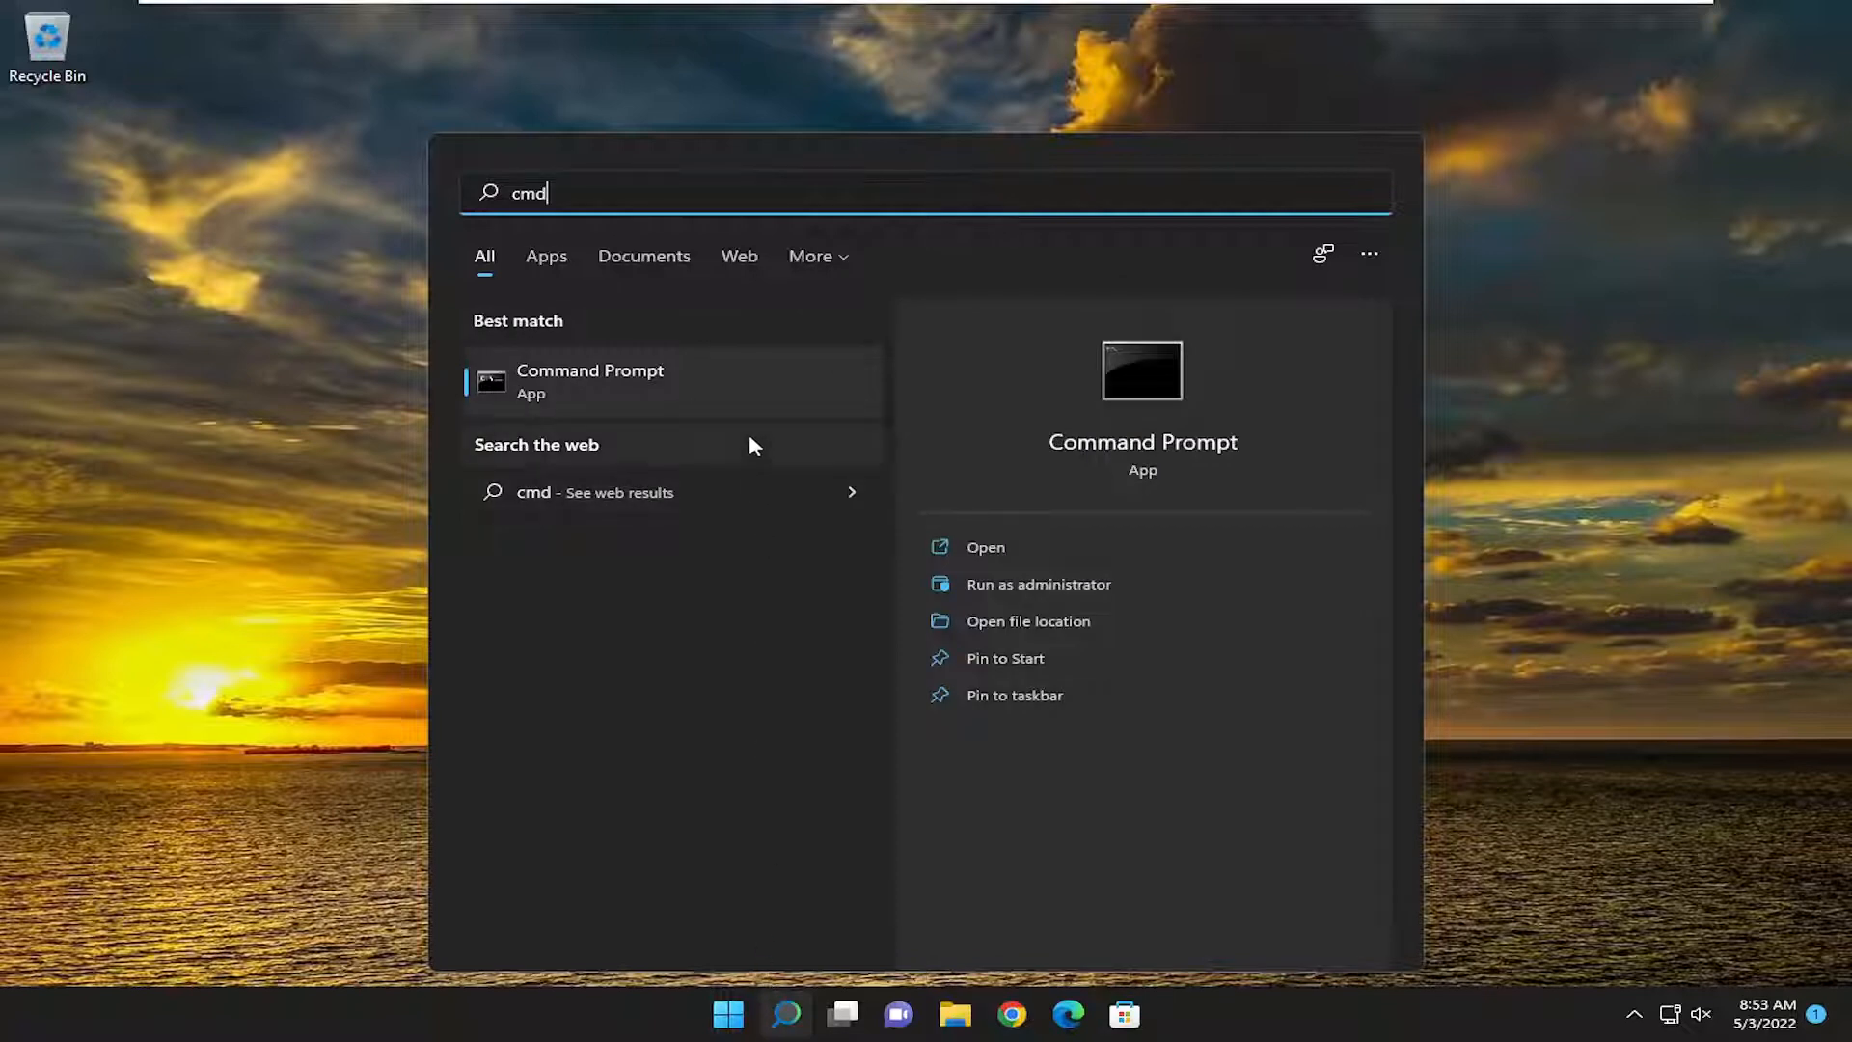
pyautogui.rightClick(591, 380)
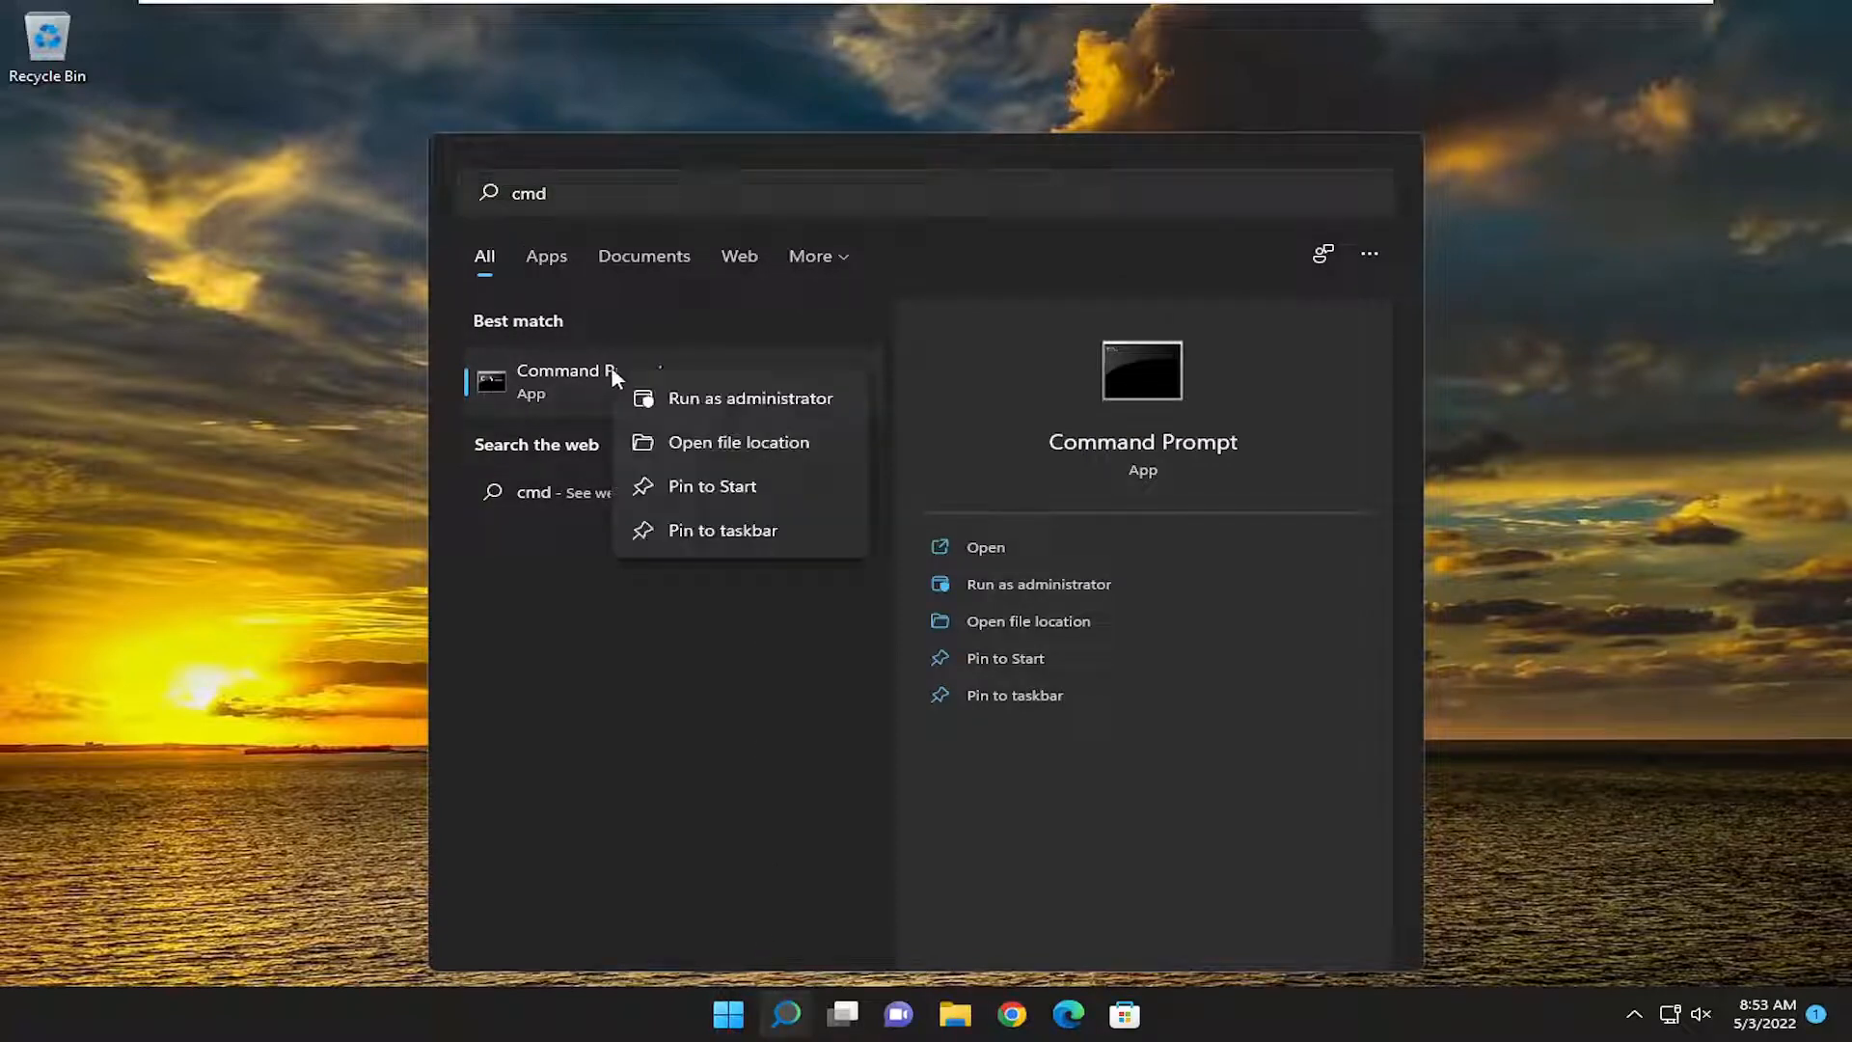
pyautogui.click(730, 401)
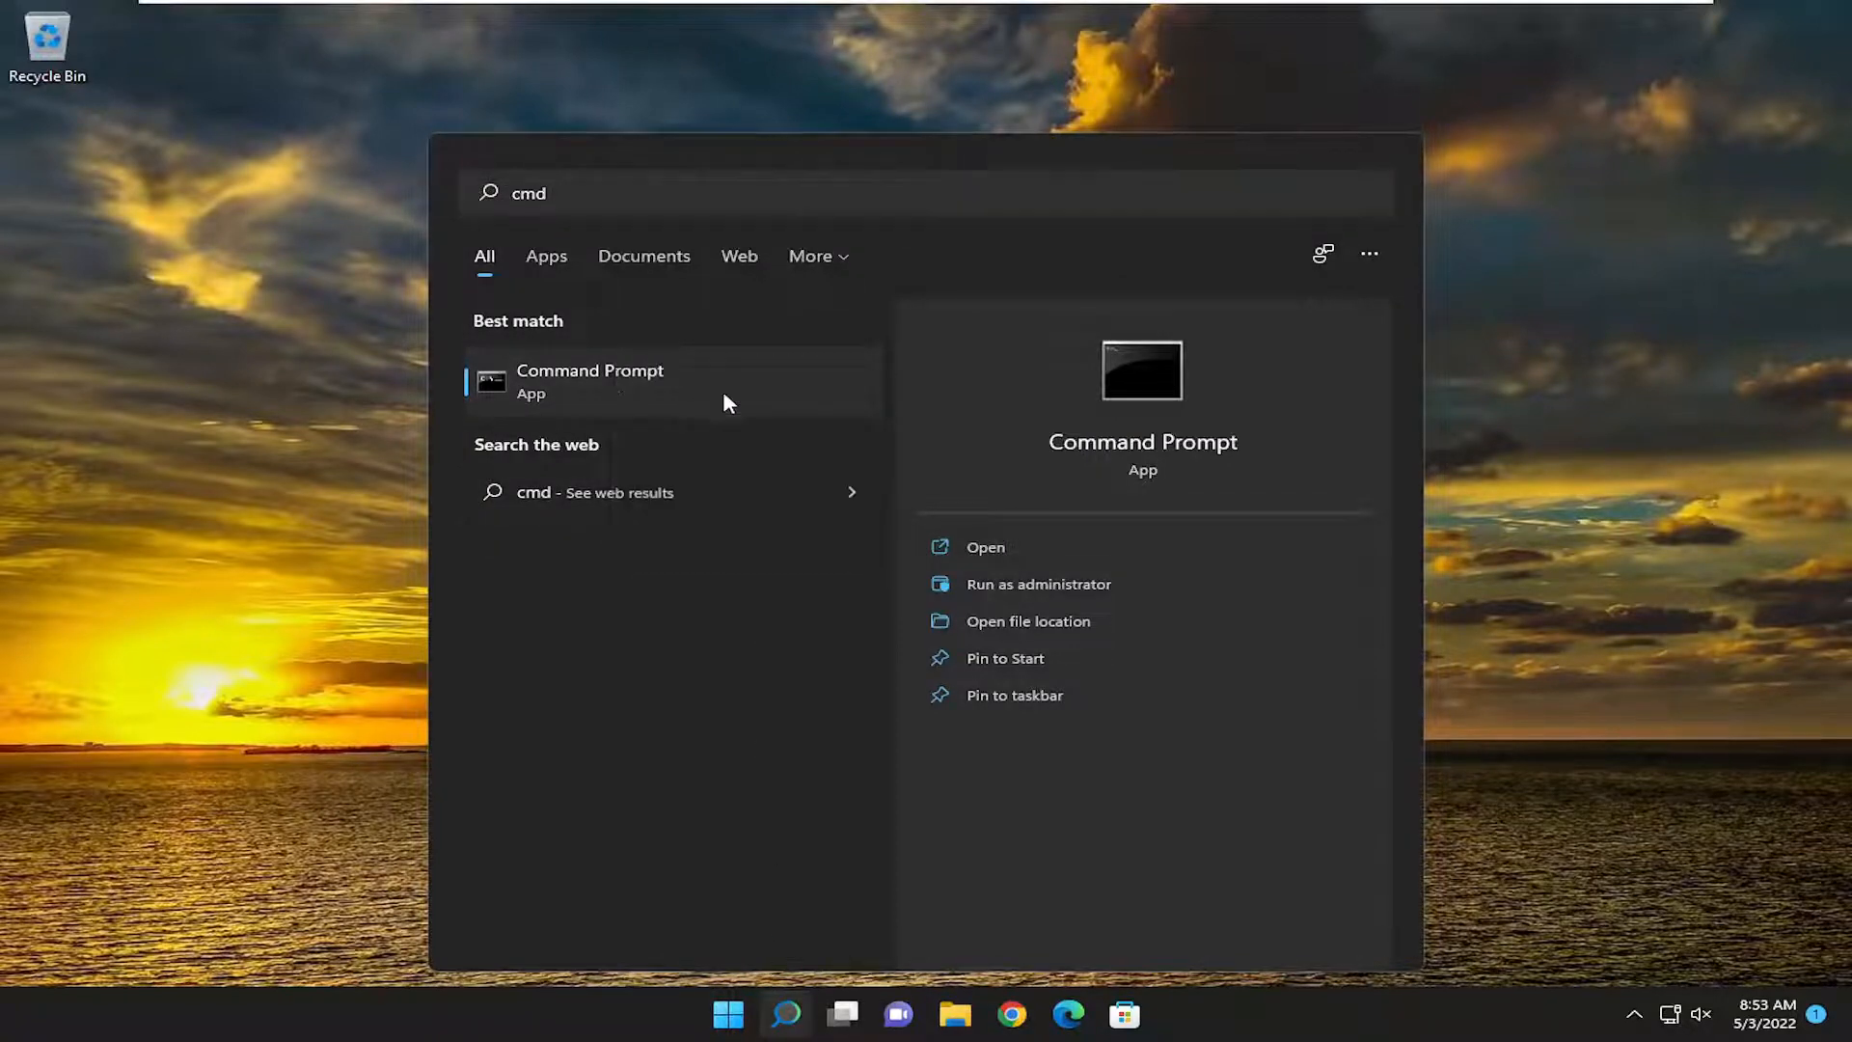
pyautogui.click(1038, 583)
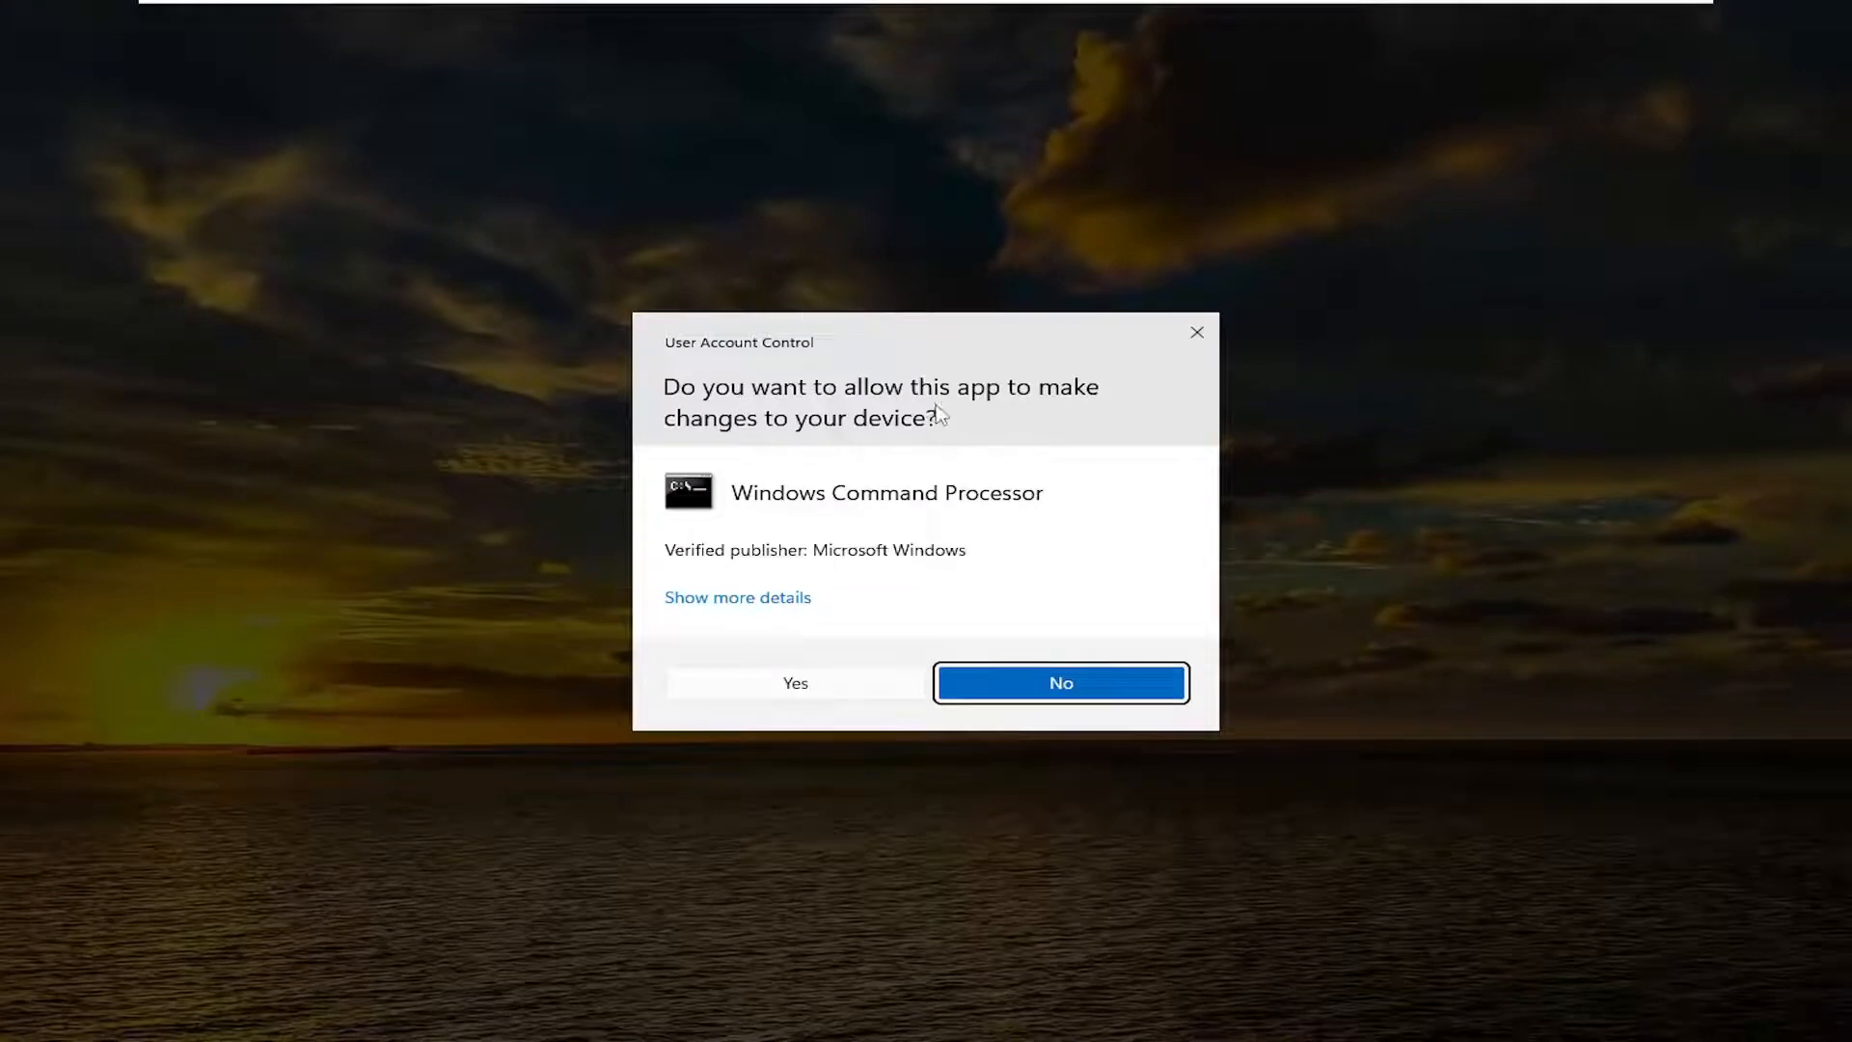
pyautogui.click(795, 683)
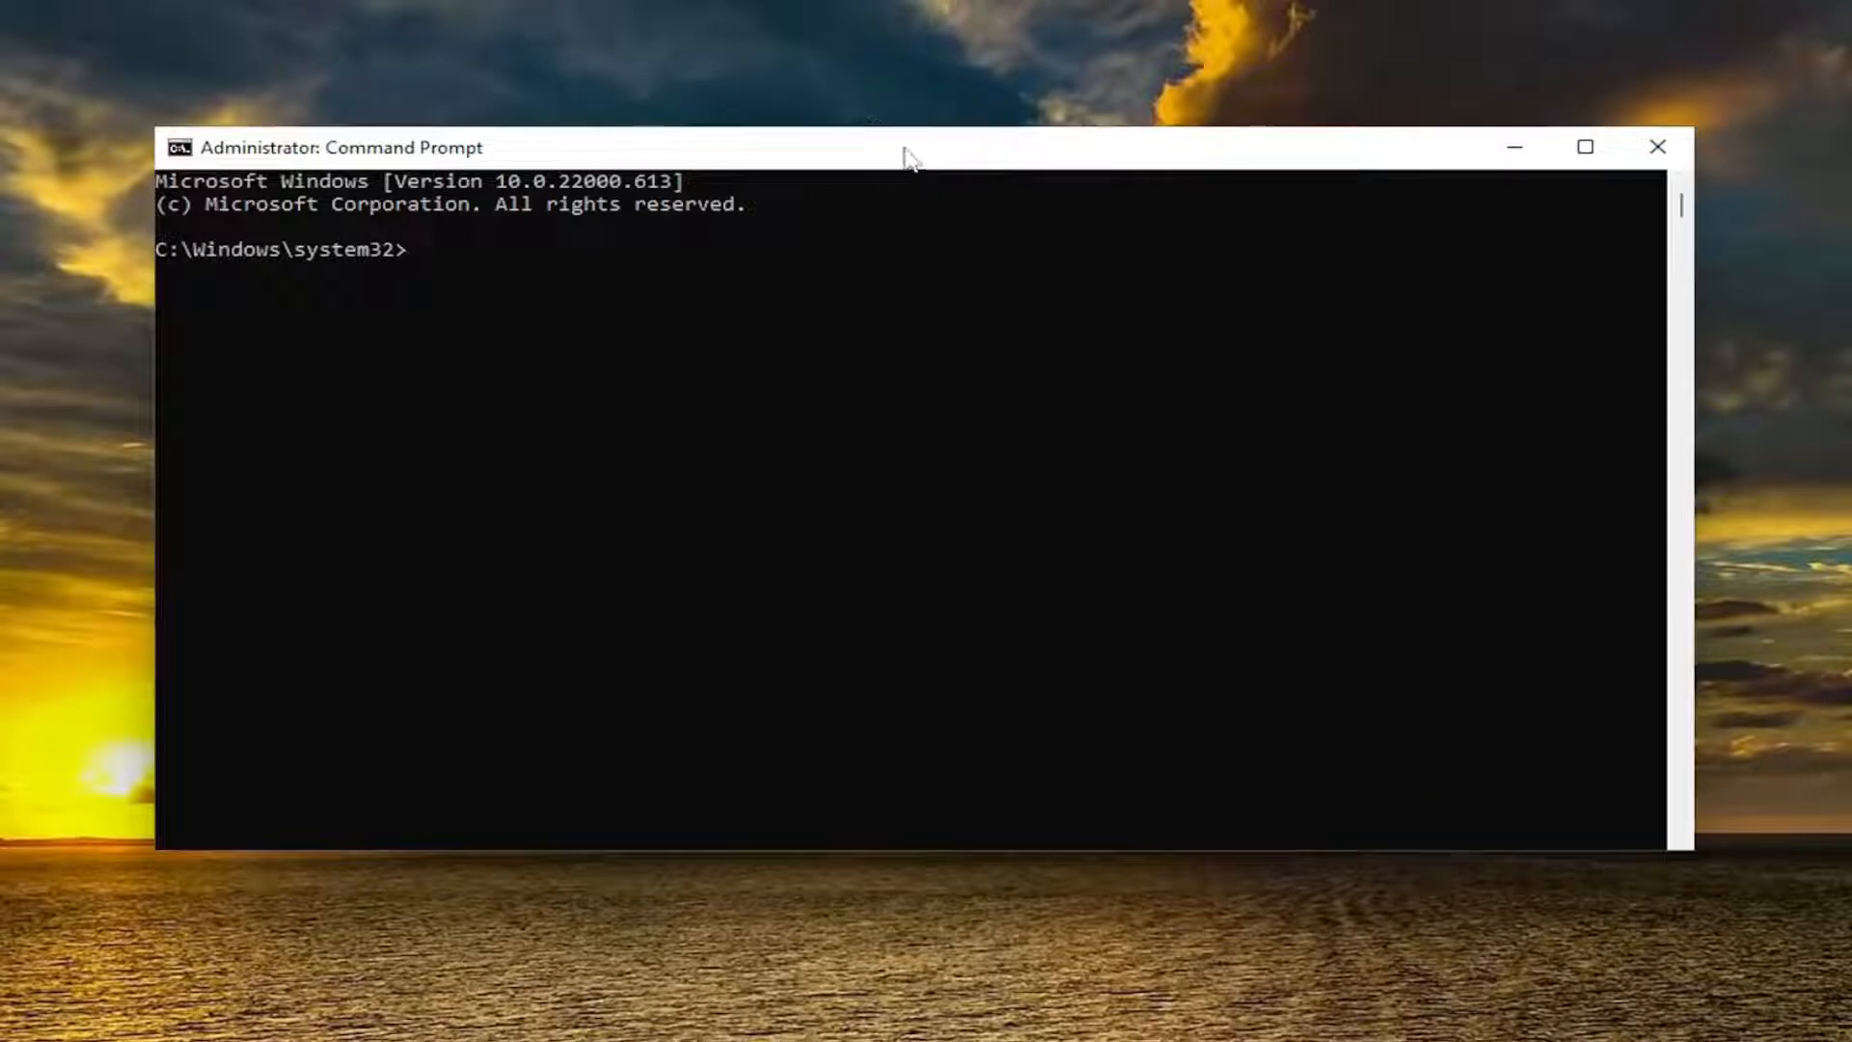
# - Run sfc /scannow in the elevated Command Prompt until the scan completes
pyautogui.rightClick(909, 154)
pyautogui.write('sfc /scannow')
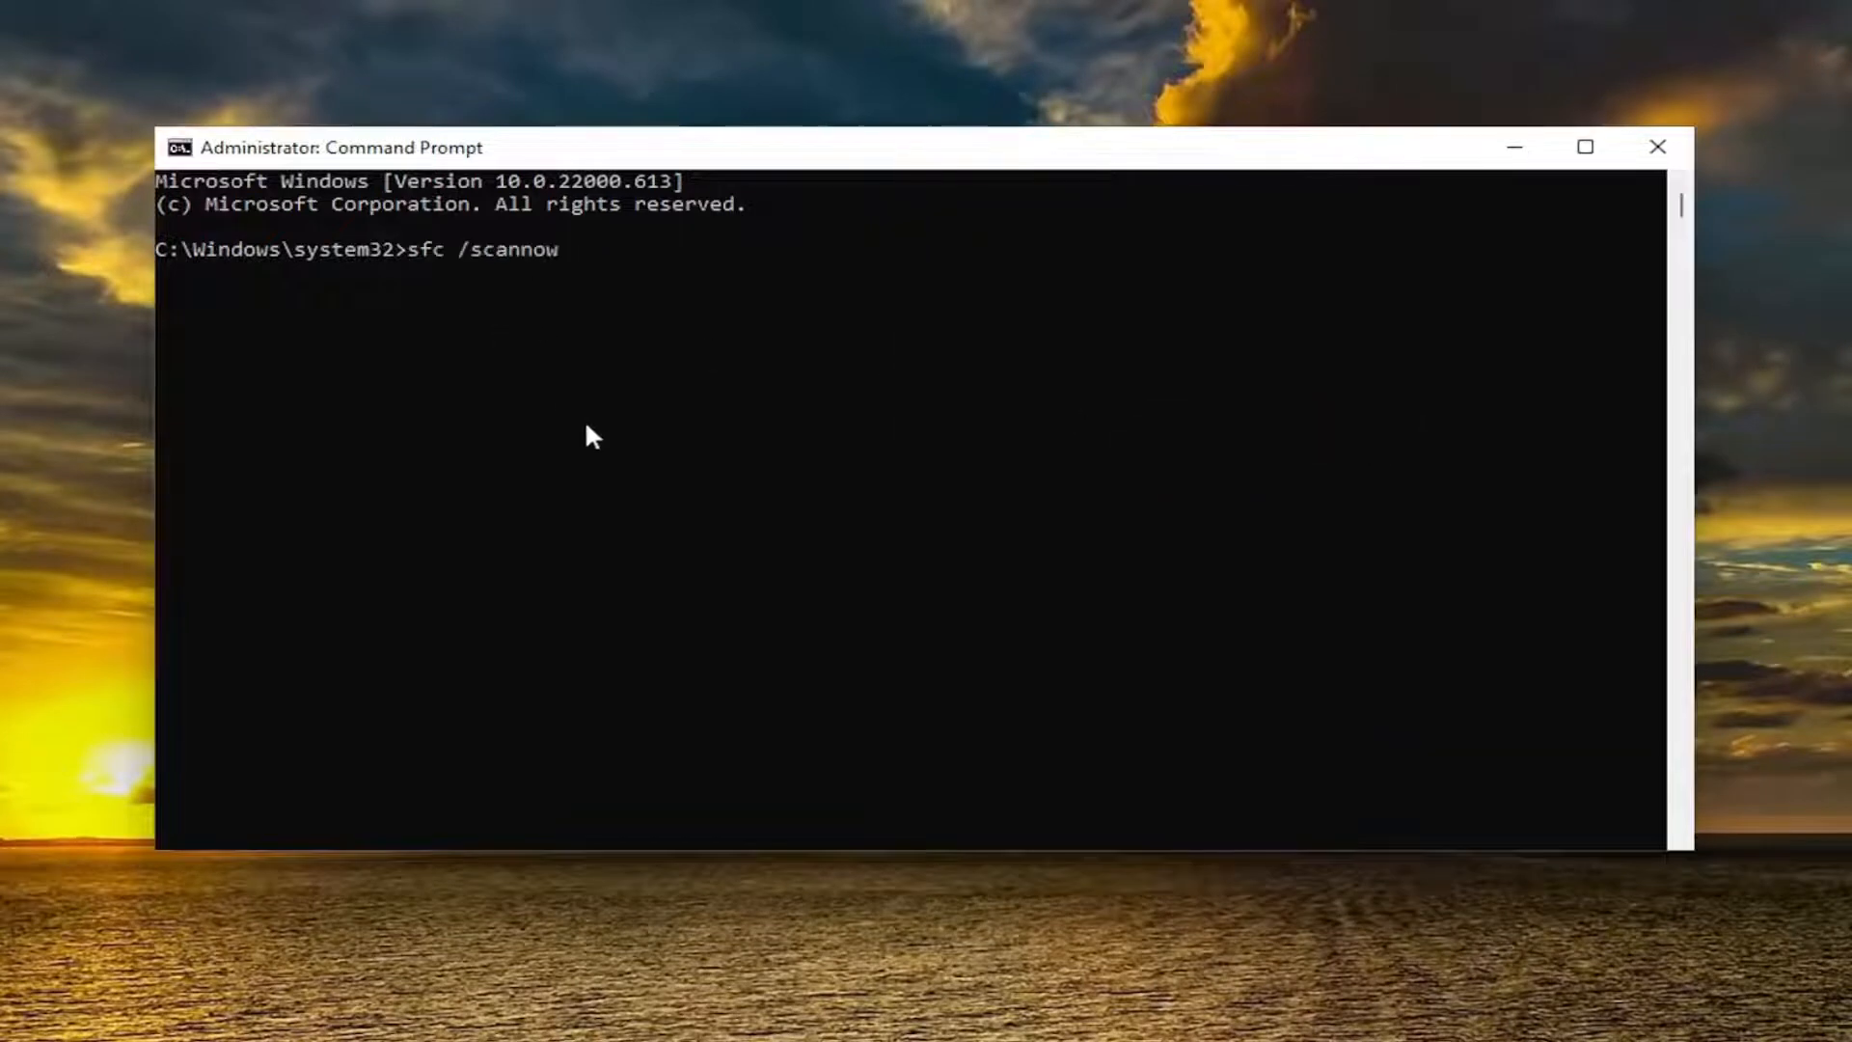
pyautogui.press('Enter')
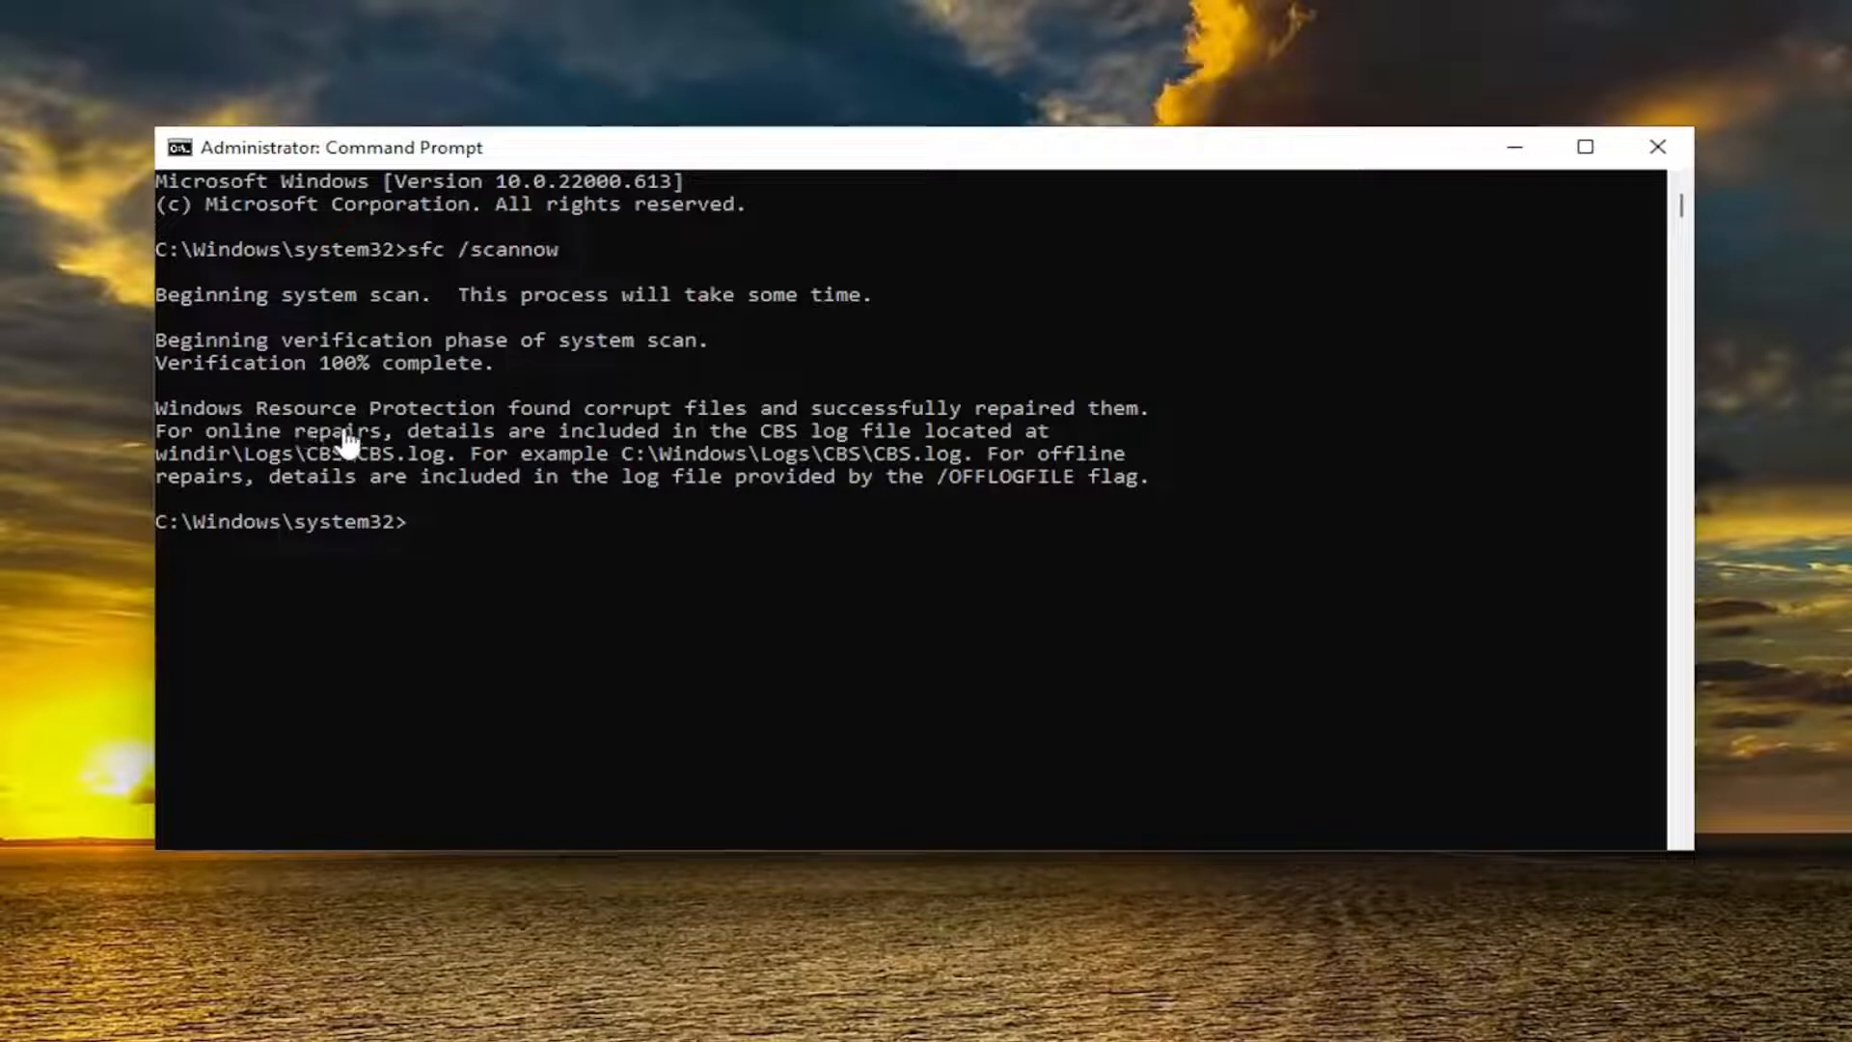
pyautogui.moveTo(791, 510)
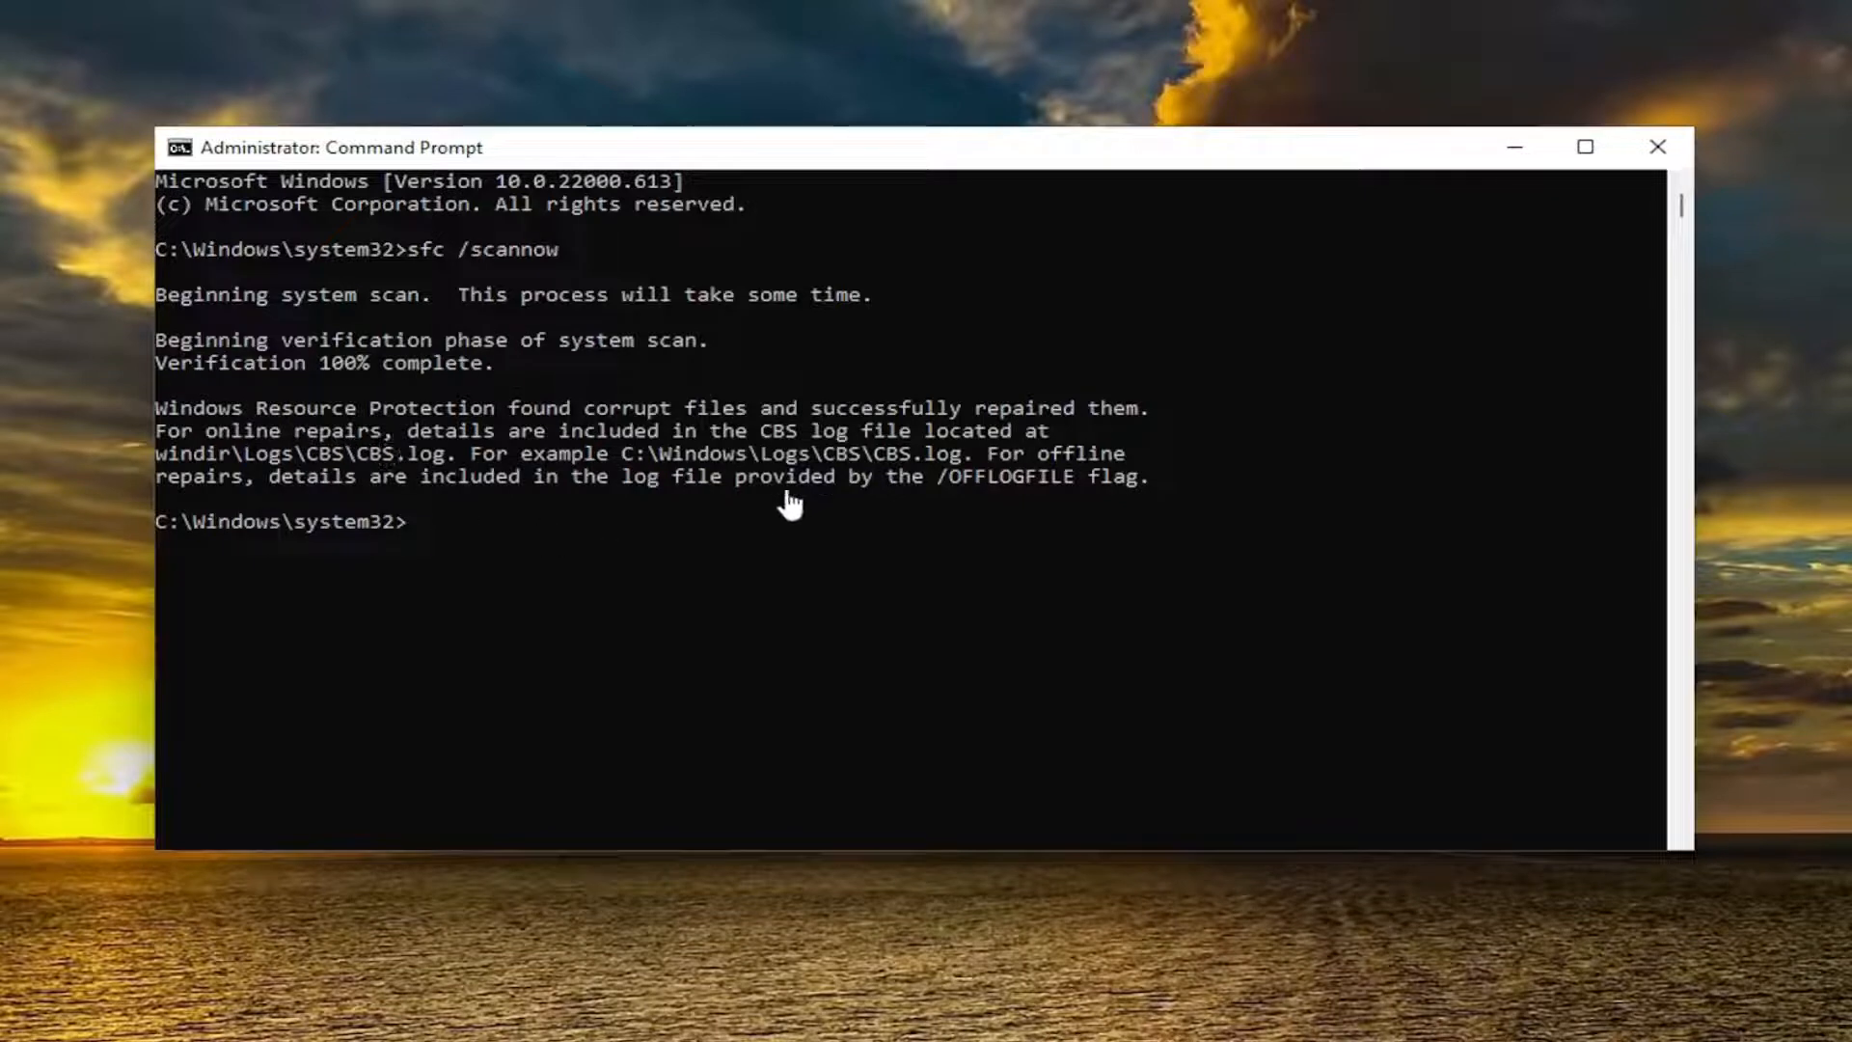
pyautogui.moveTo(780, 537)
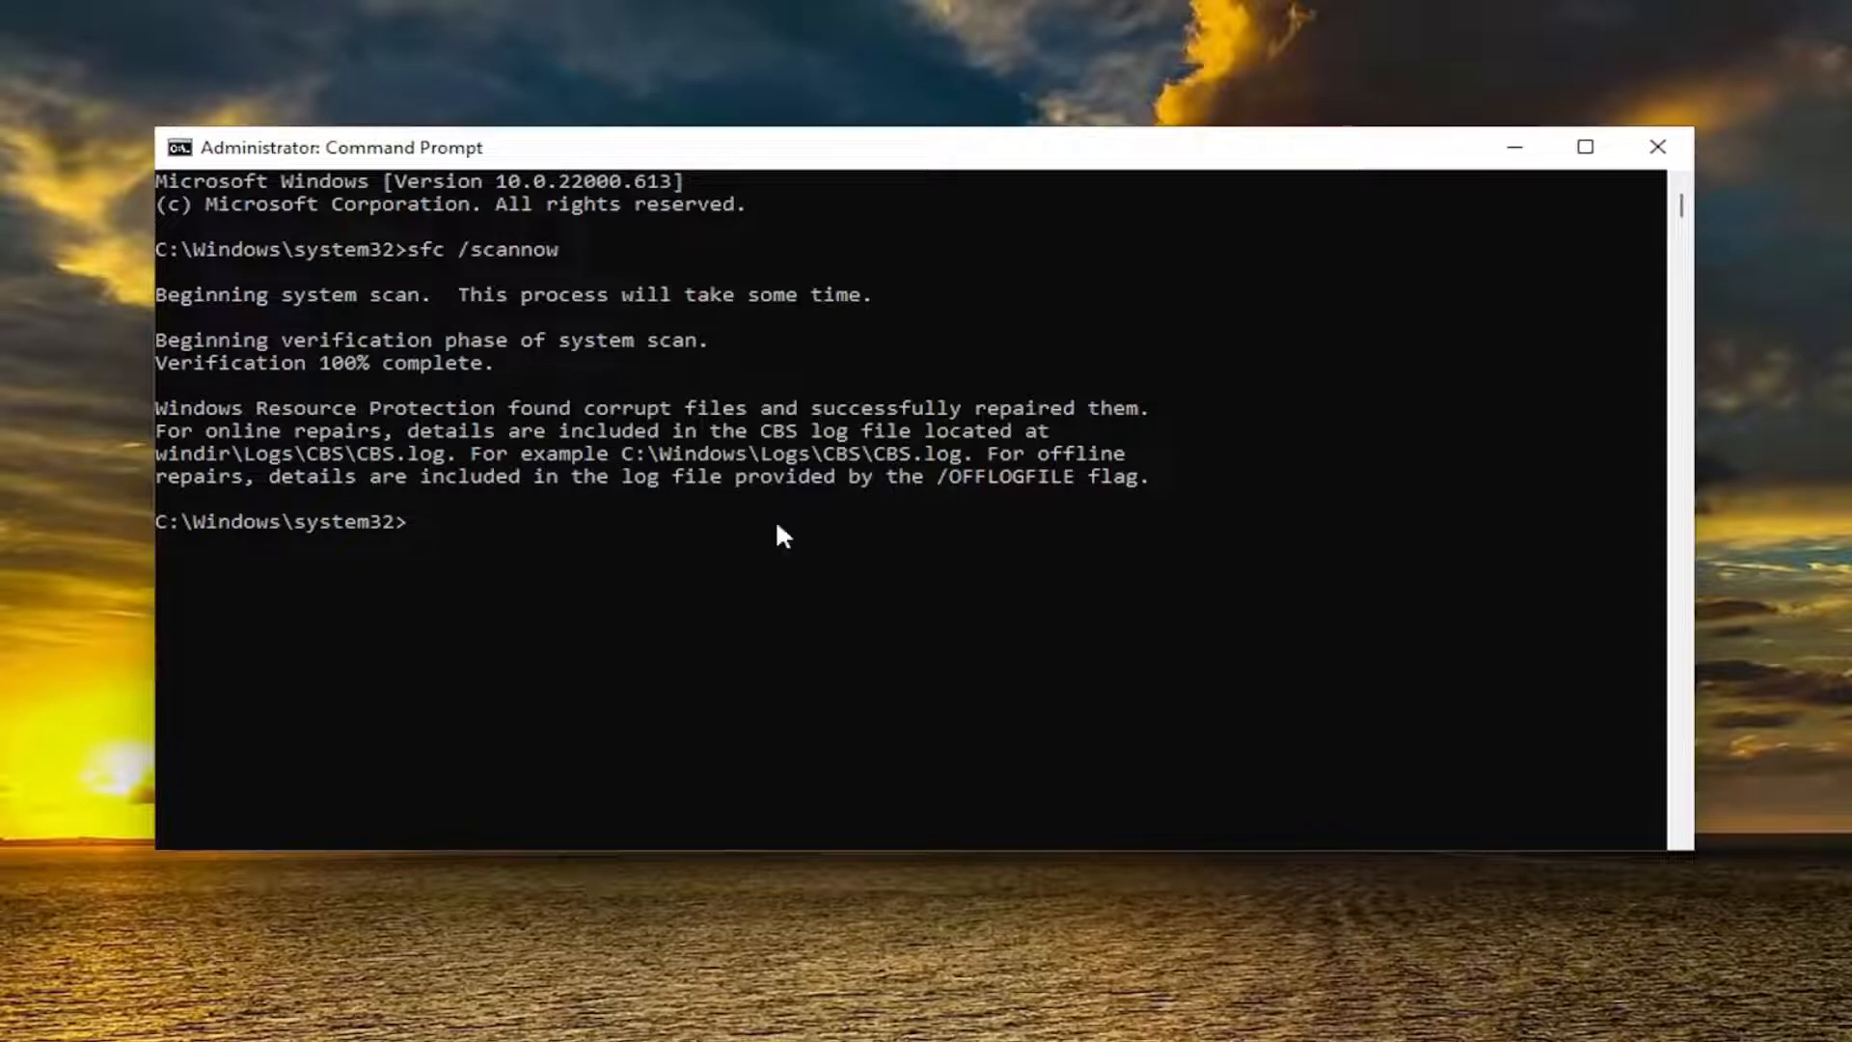
pyautogui.moveTo(926, 148)
pyautogui.write('Dism /Online /Cleanup-Image /RestoreHealth')
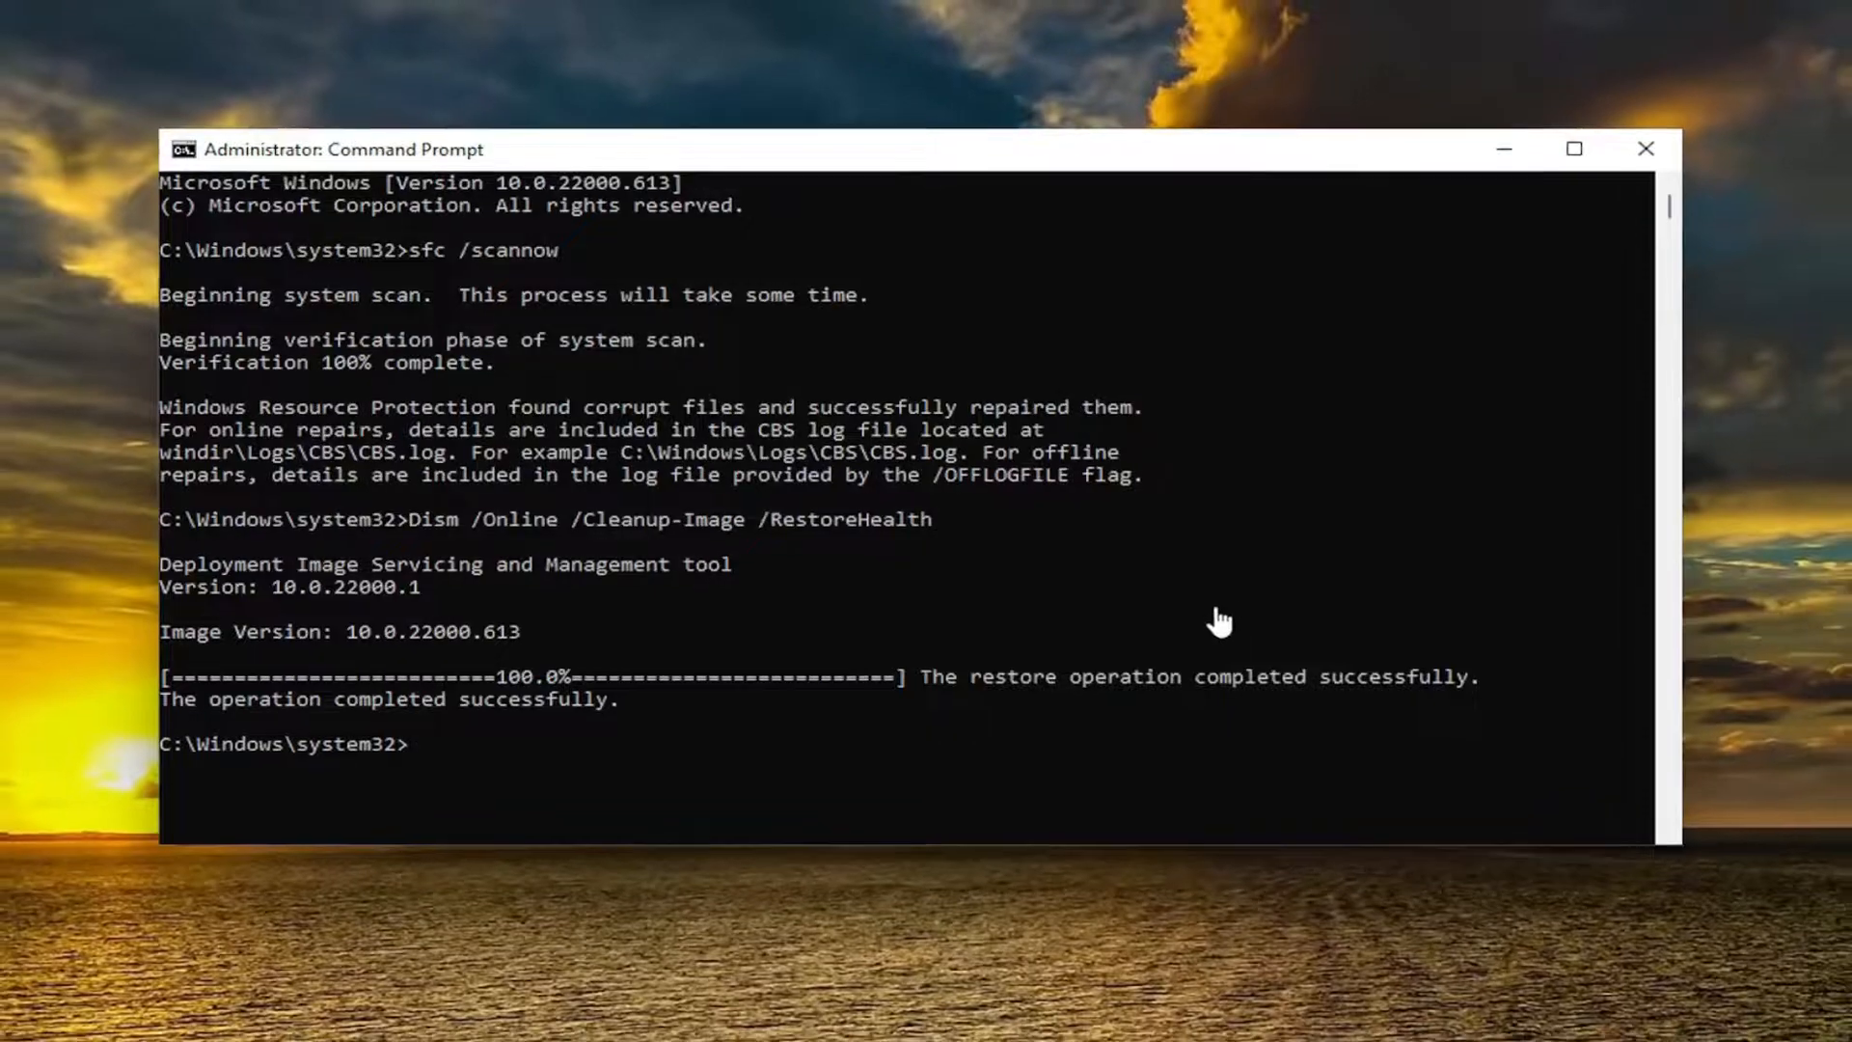
# - Restart the PC from the Start button's Shut down or sign out menu
pyautogui.click(1644, 147)
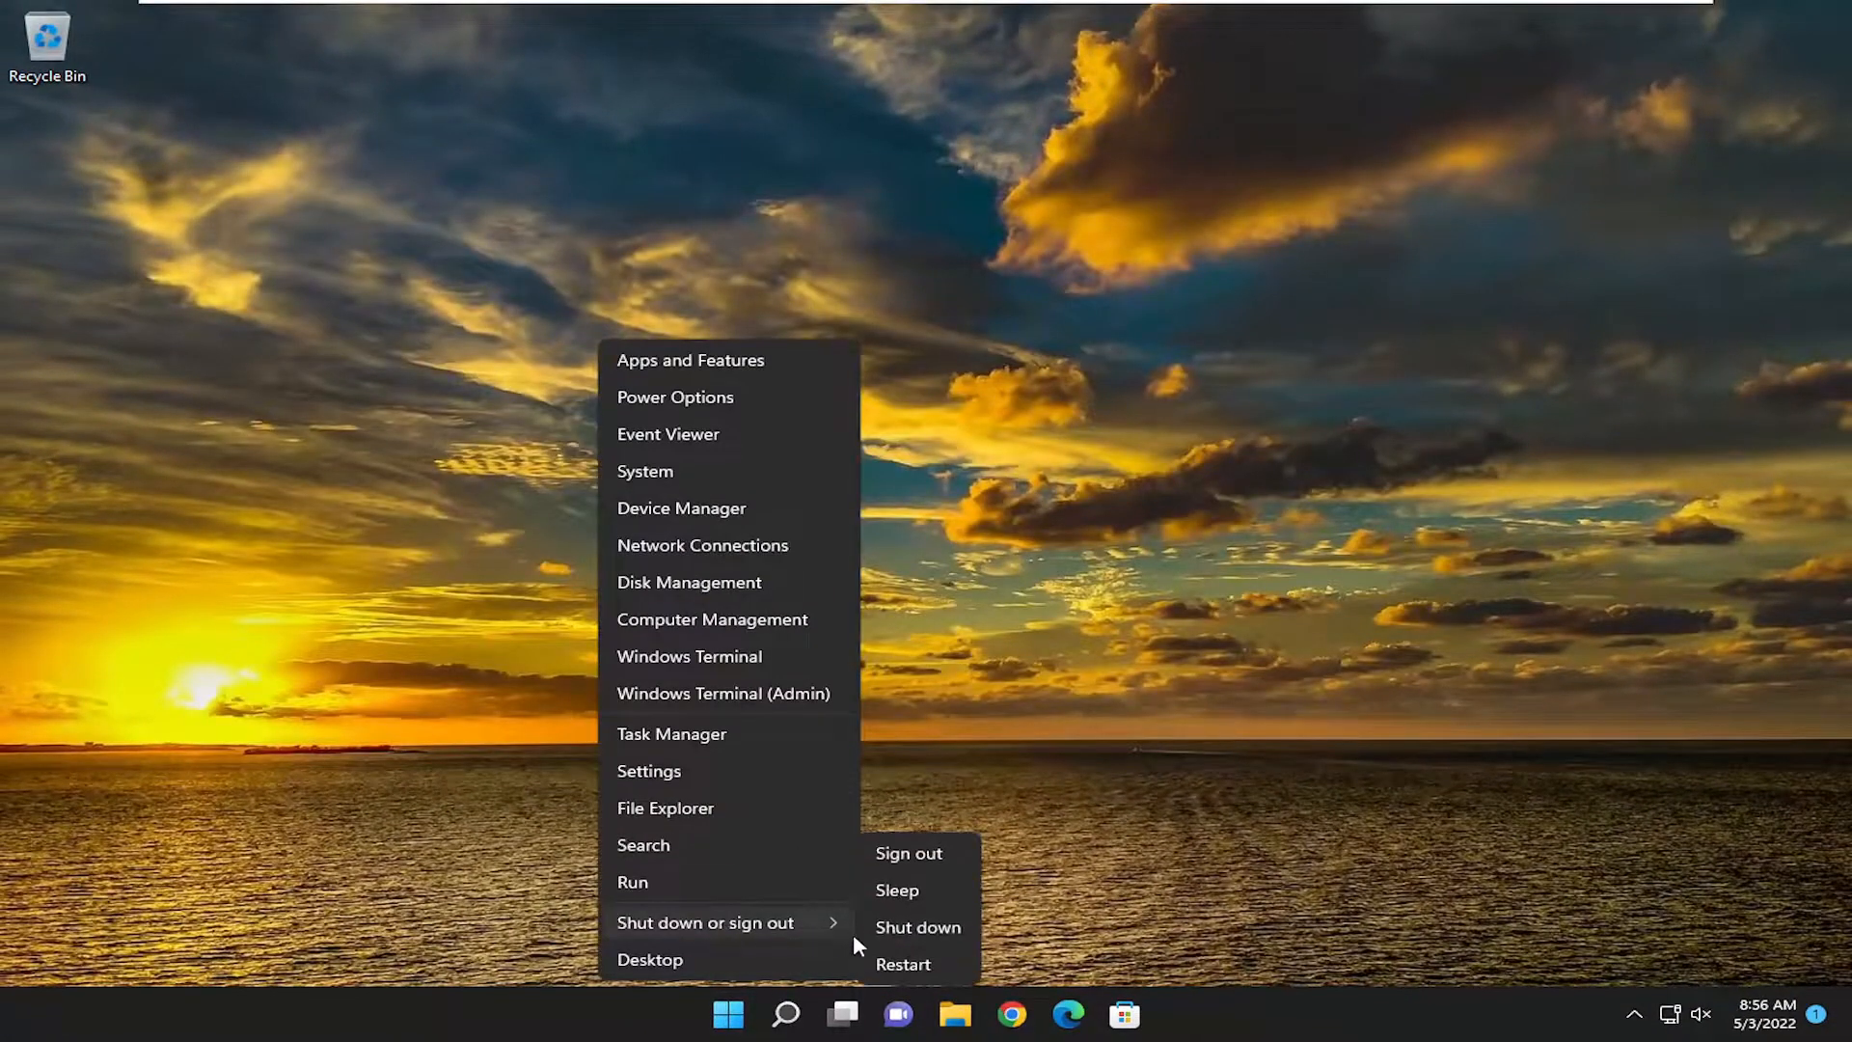
pyautogui.click(909, 852)
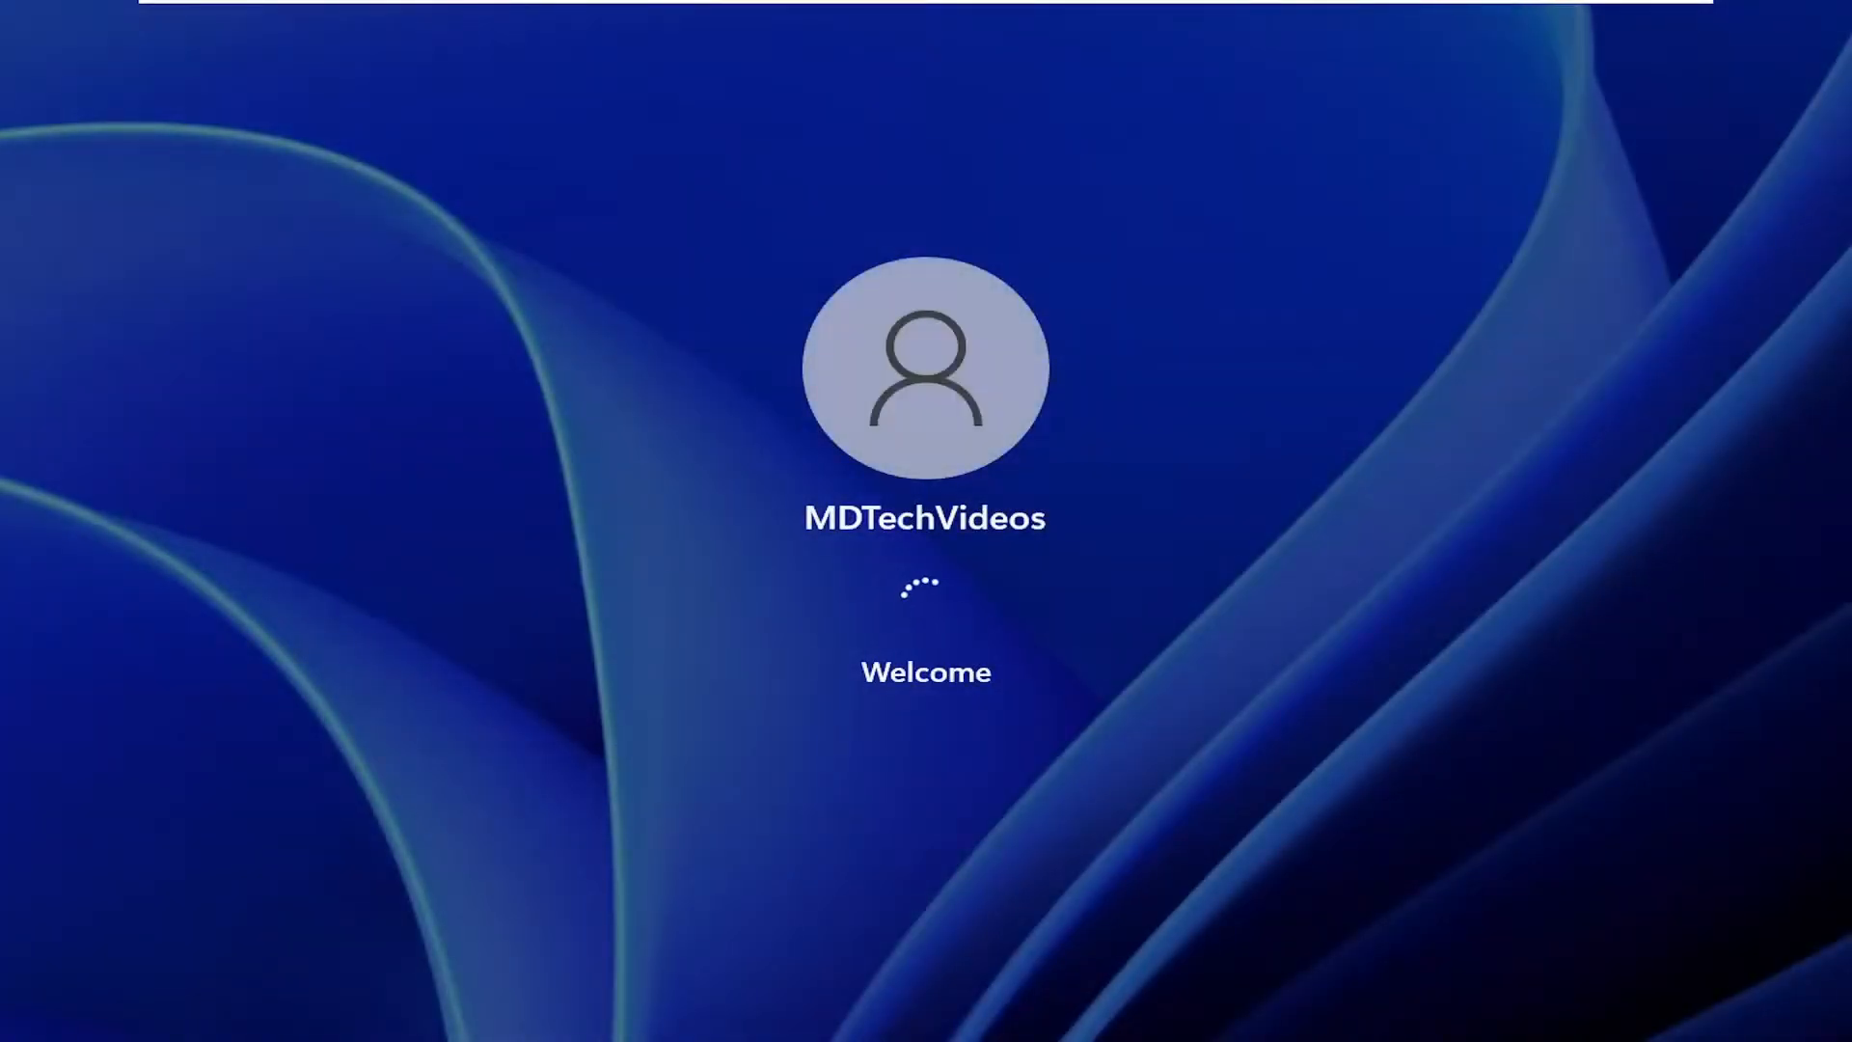